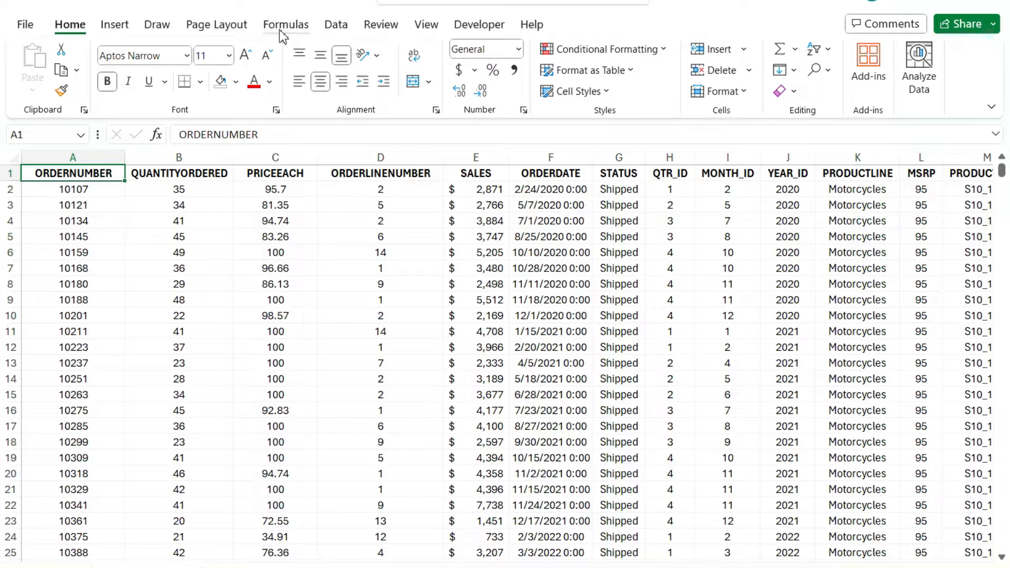
Add a custom view named Default for the full unfiltered sheet via View > Custom Views
click(426, 25)
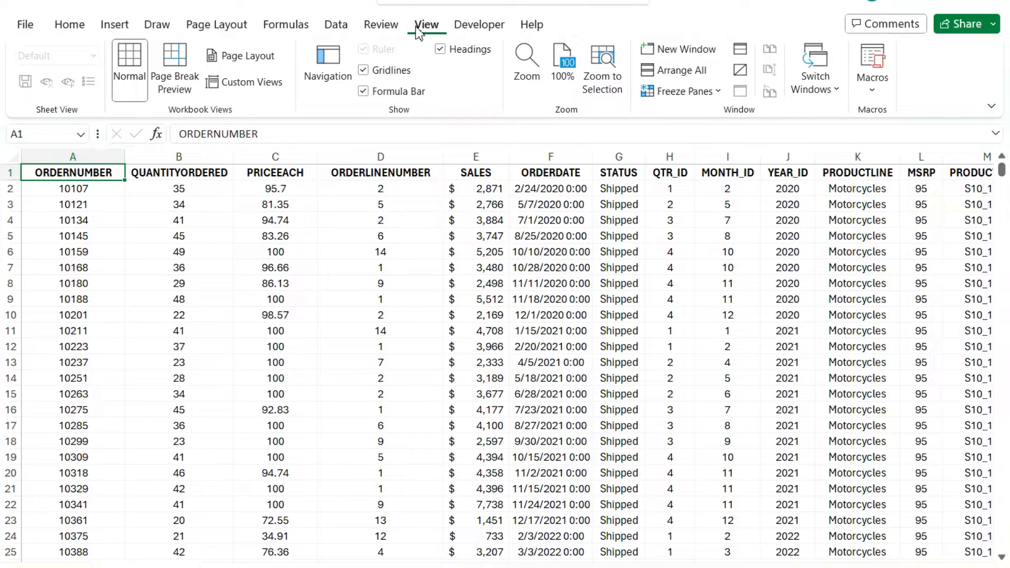
mouse_move(244, 82)
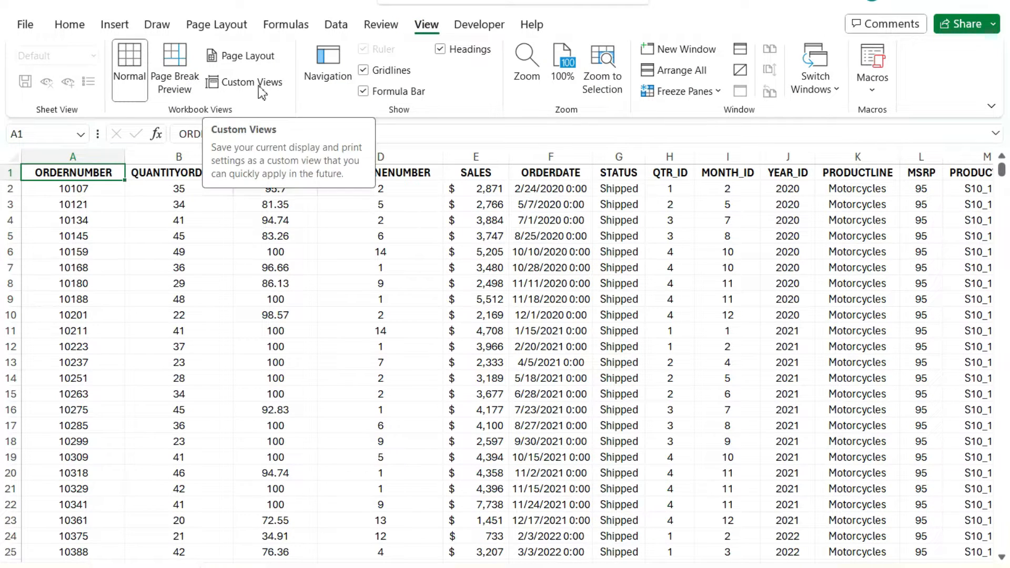
click(252, 82)
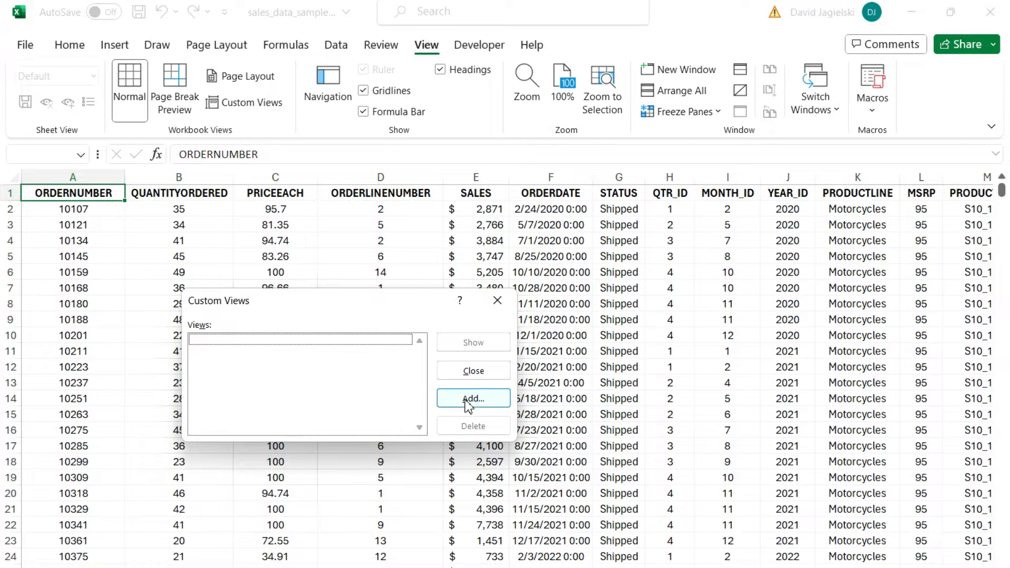
mouse_move(311, 387)
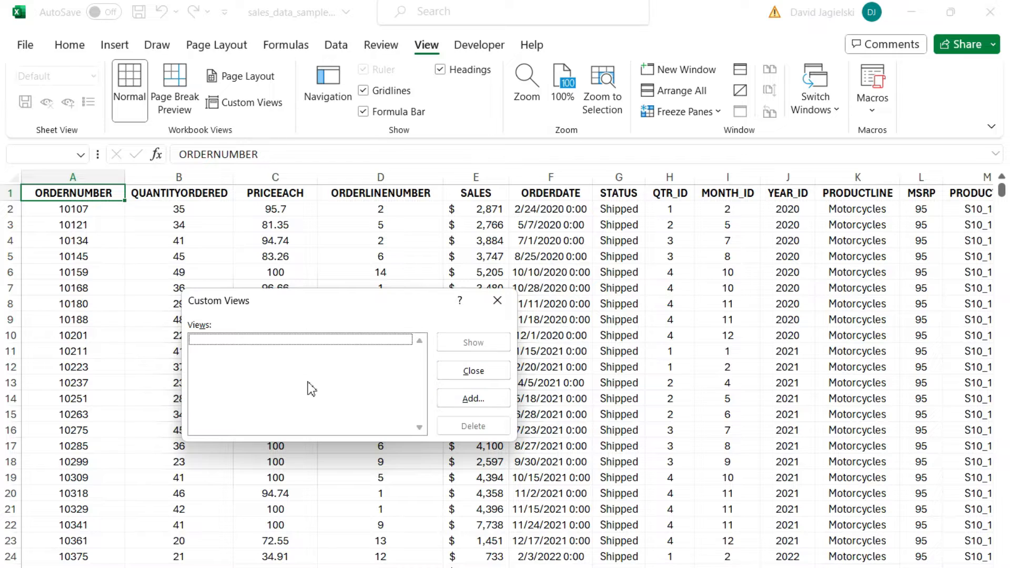
click(472, 398)
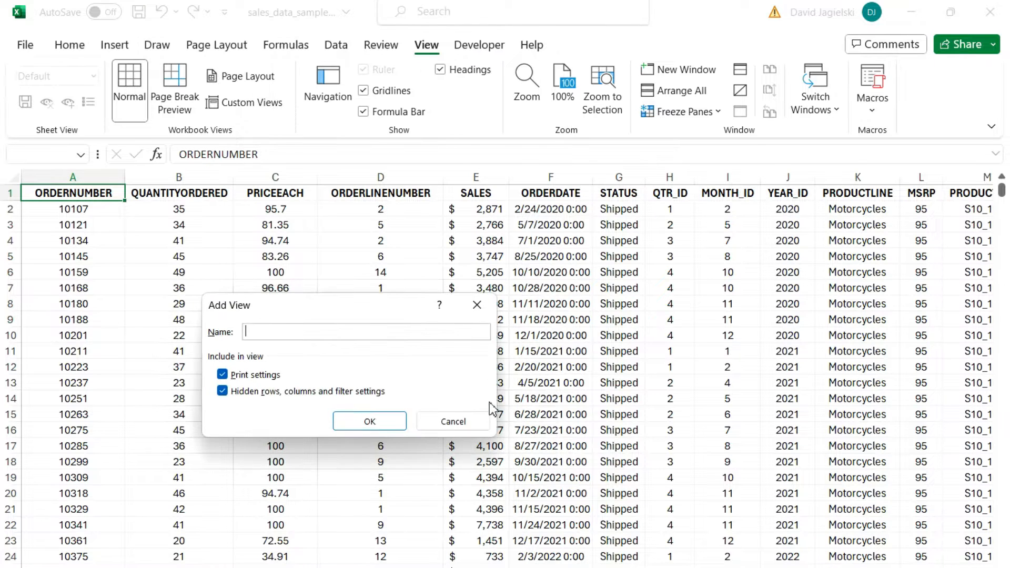
mouse_move(473, 388)
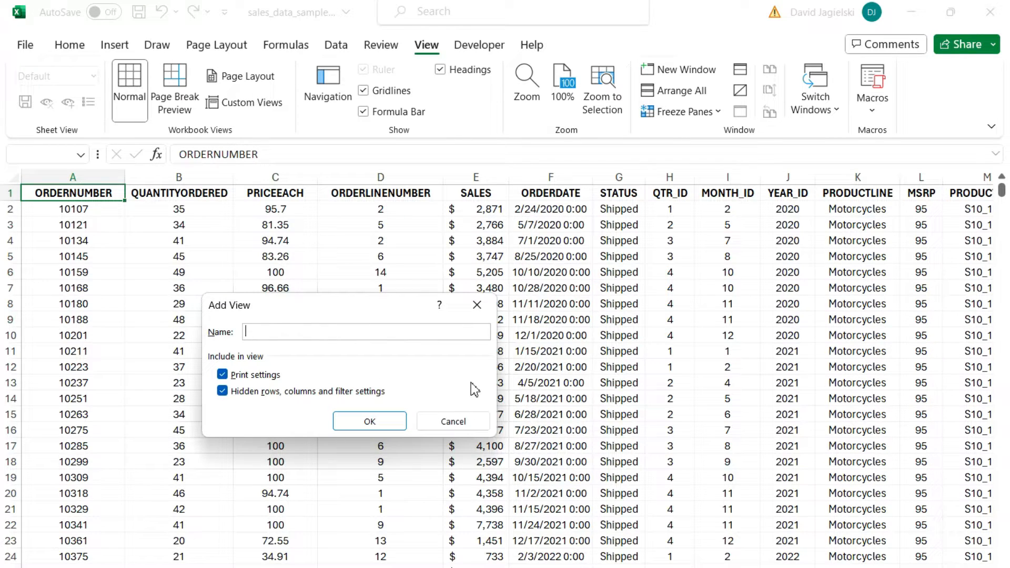
text(Default)
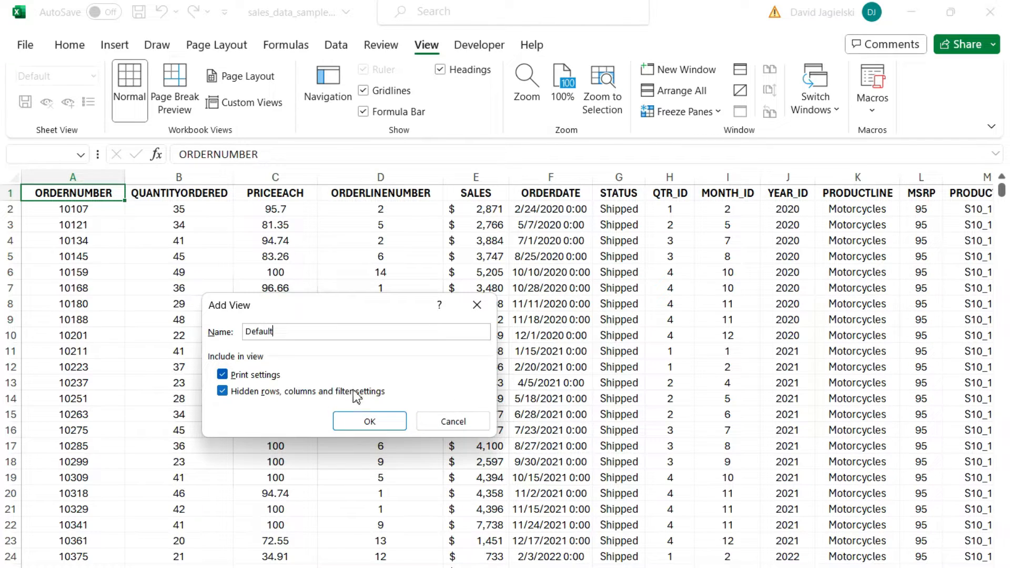
mouse_move(404, 401)
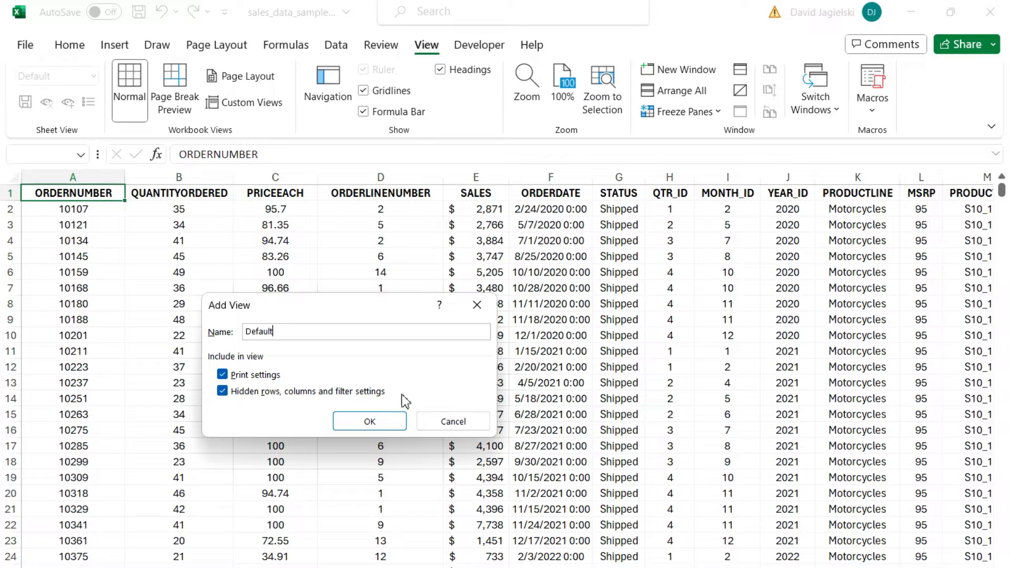
mouse_move(292, 358)
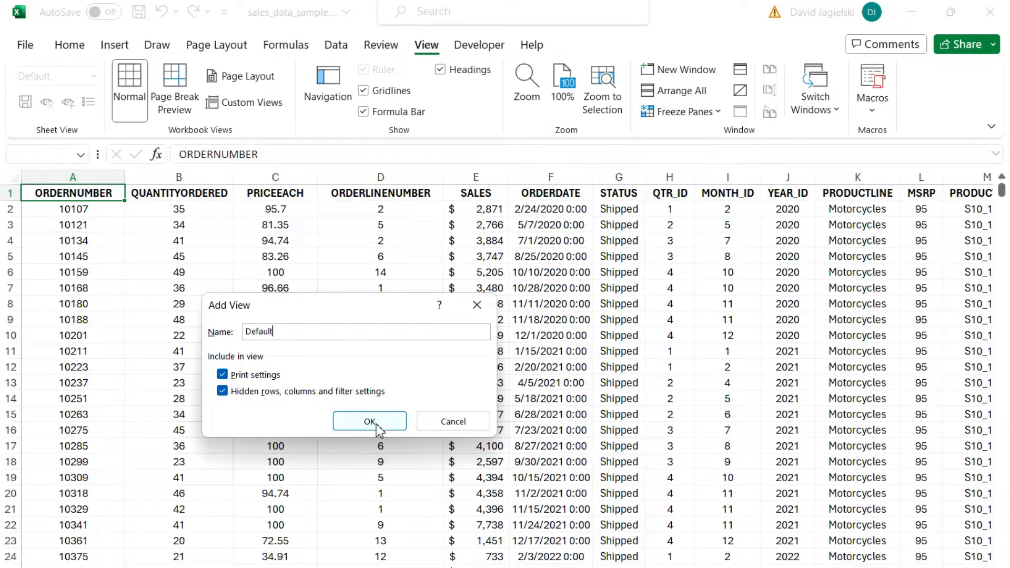
Save the Default view, then hide columns F through Y so only ORDERNUMBER to SALES remain
click(370, 421)
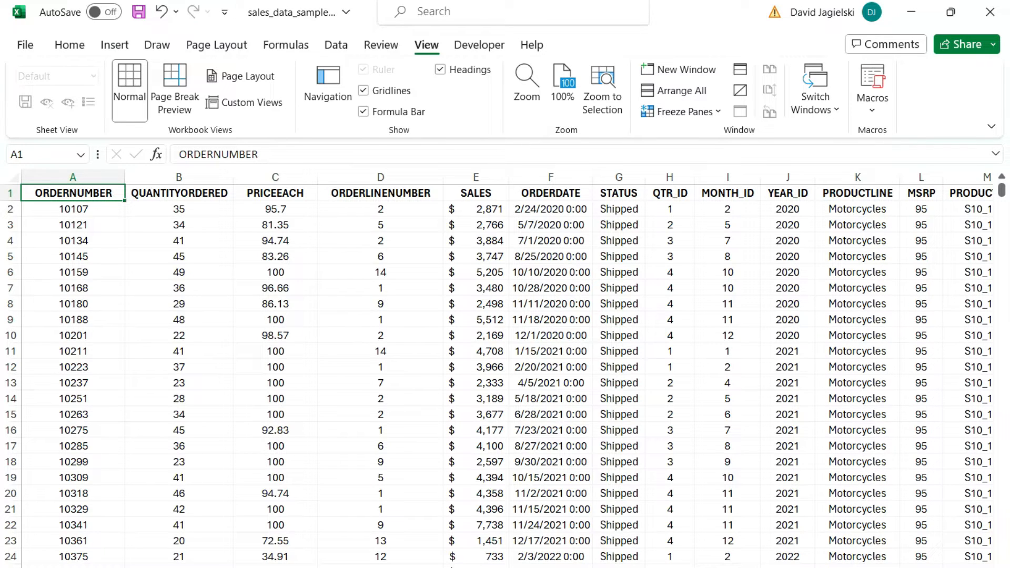
mouse_move(387, 338)
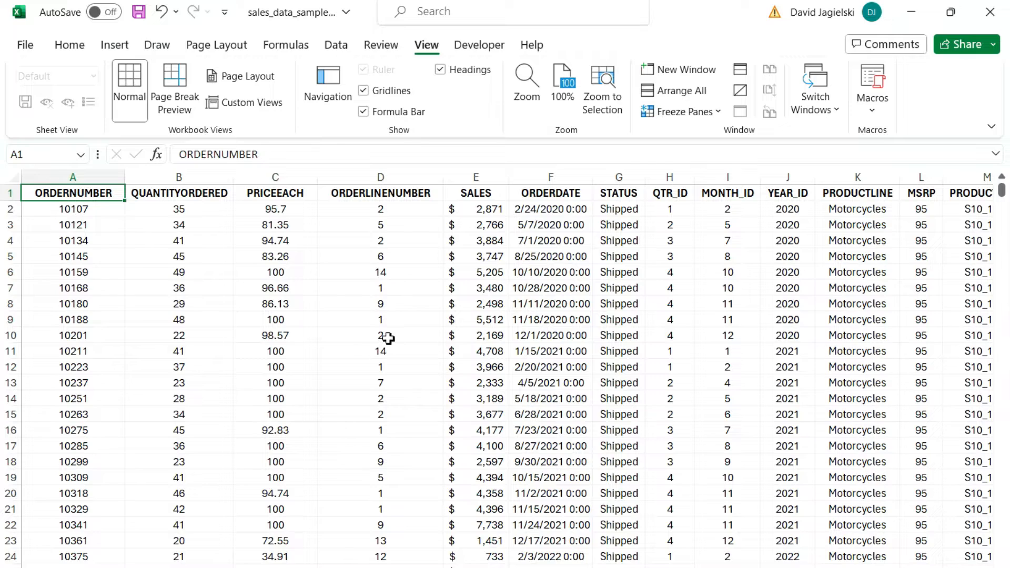
click(550, 176)
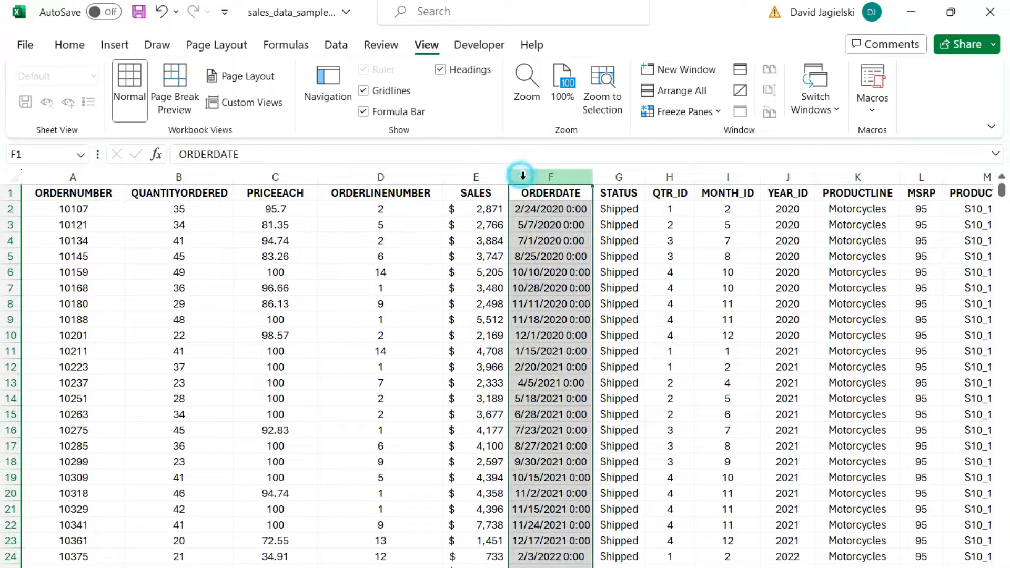
scroll(right, 3)
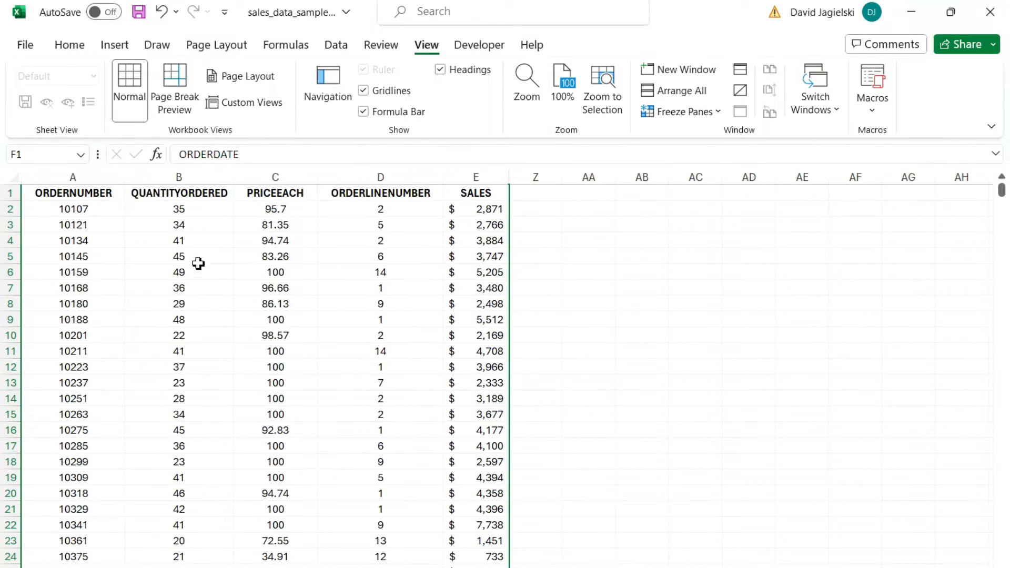
Turn on filters and keep only QUANTITYORDERED rows greater than 30
click(179, 255)
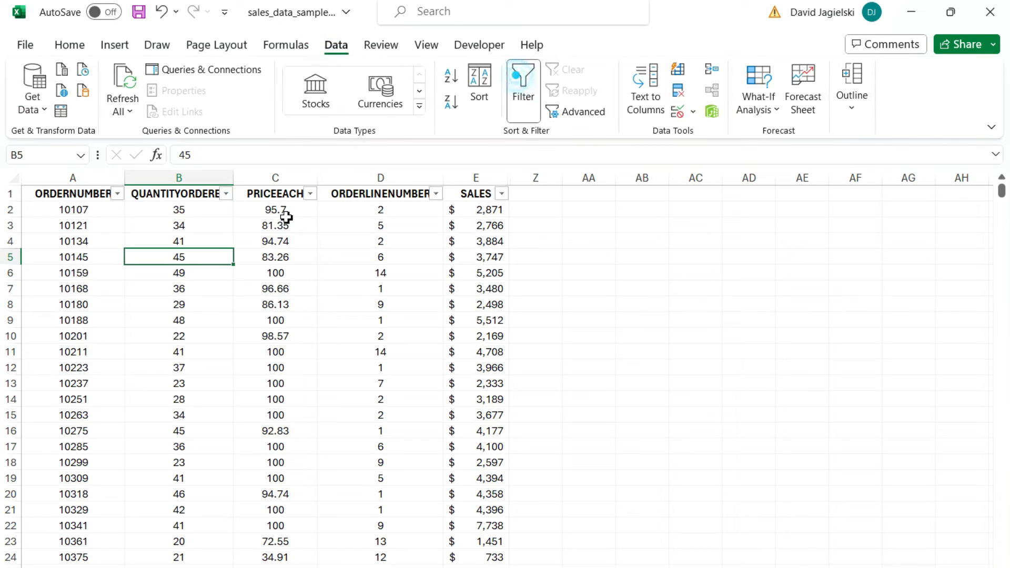
click(226, 193)
text(3)
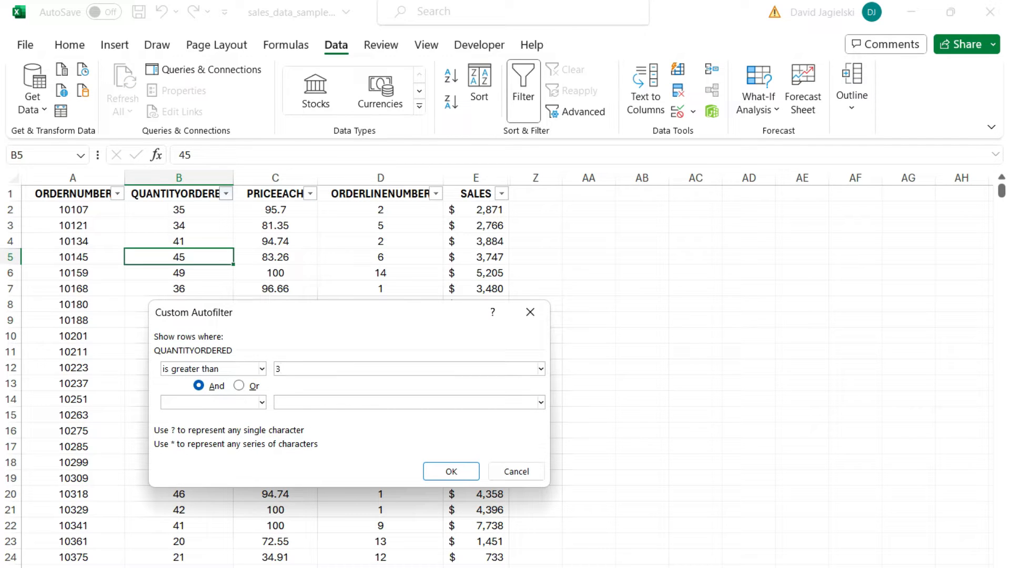
click(451, 471)
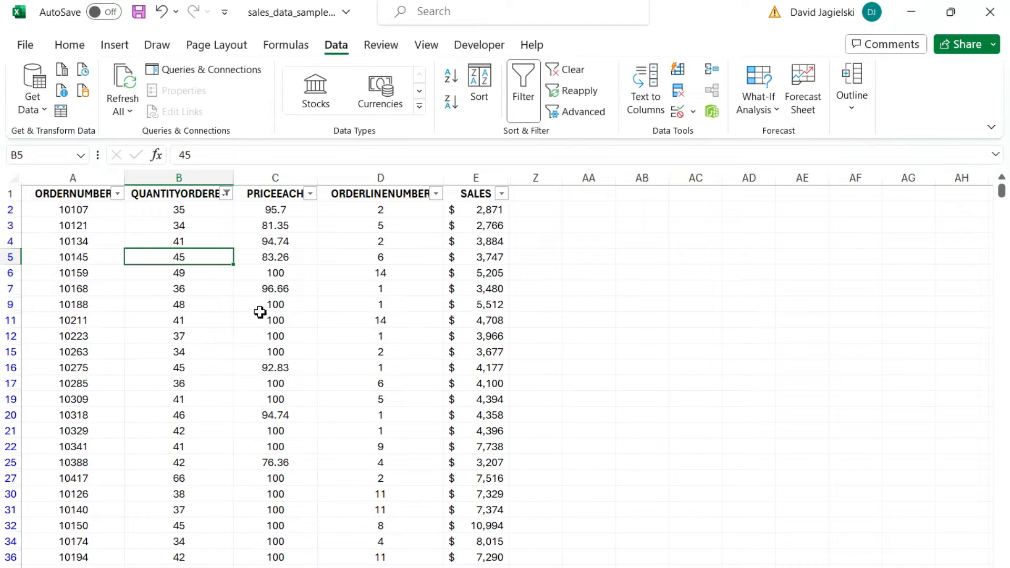
mouse_move(235, 302)
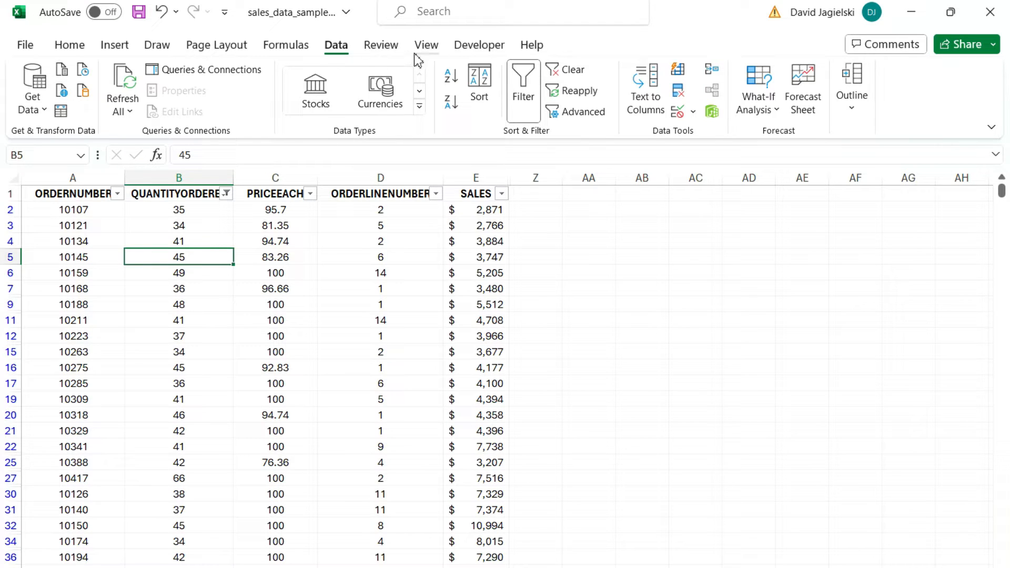
Add a second custom view named Quantity Over 30 for the filtered, trimmed layout
click(426, 44)
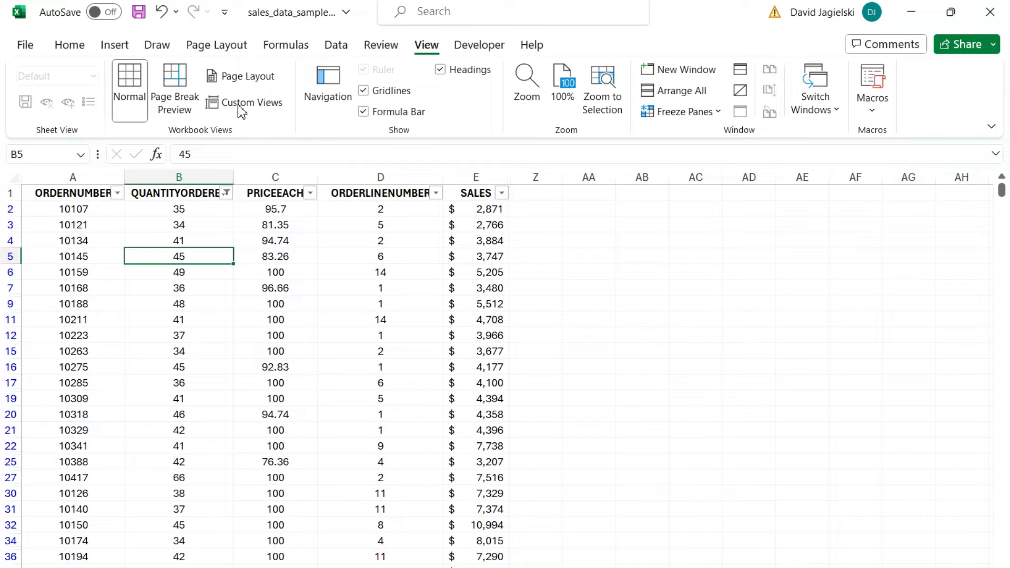
click(251, 102)
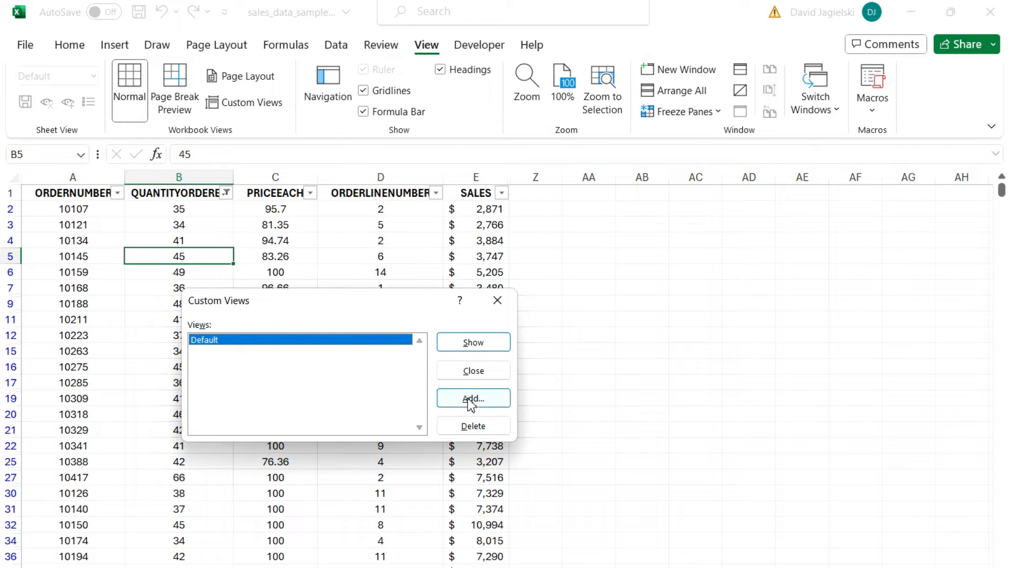
click(473, 398)
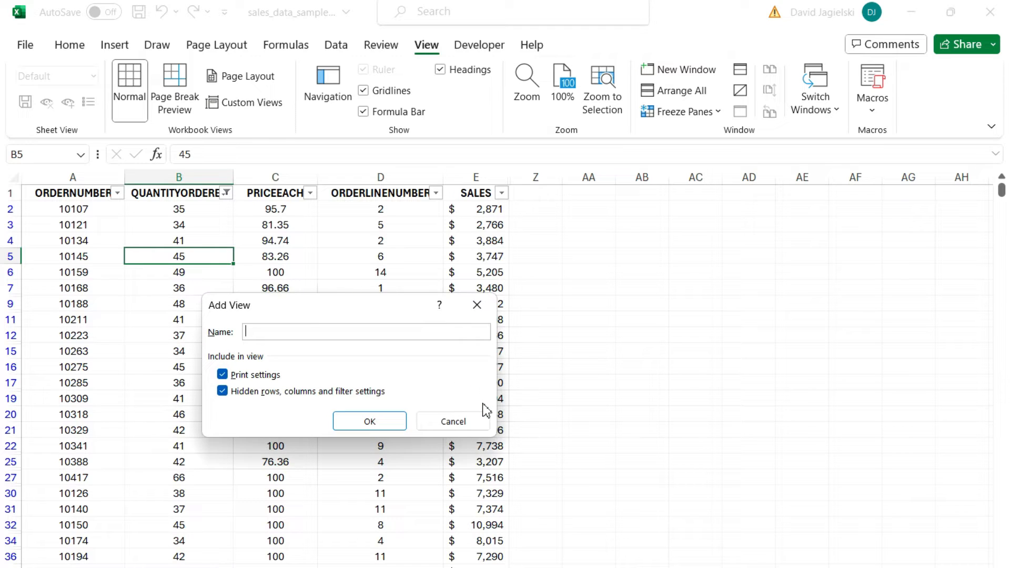
text(Quantity Ov)
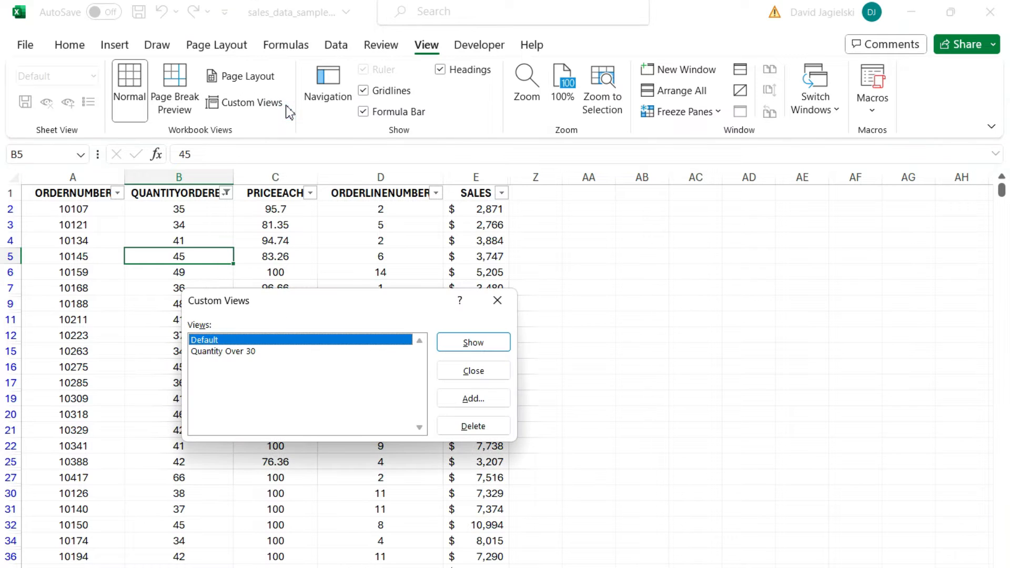
mouse_move(262, 360)
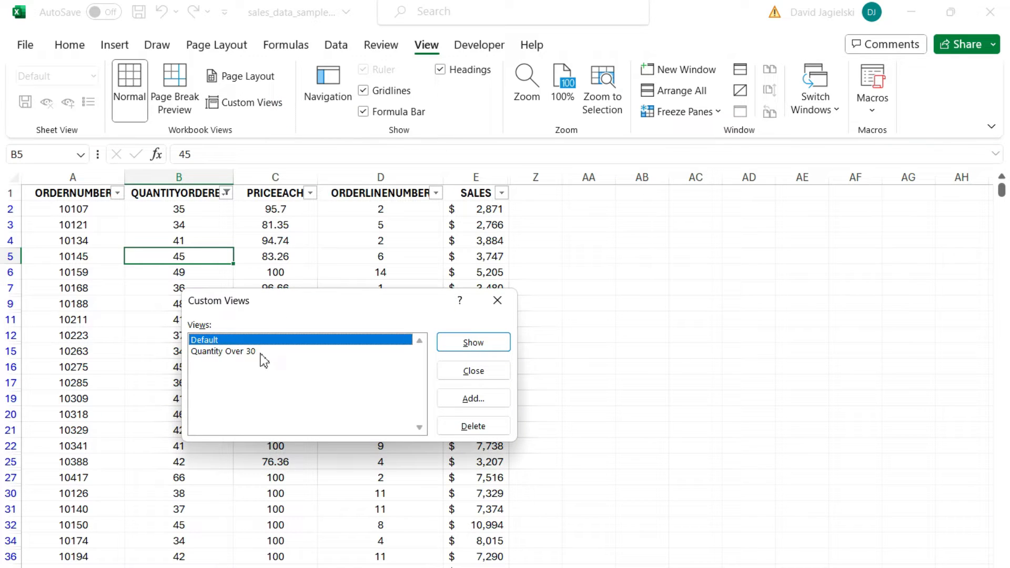
mouse_move(240, 354)
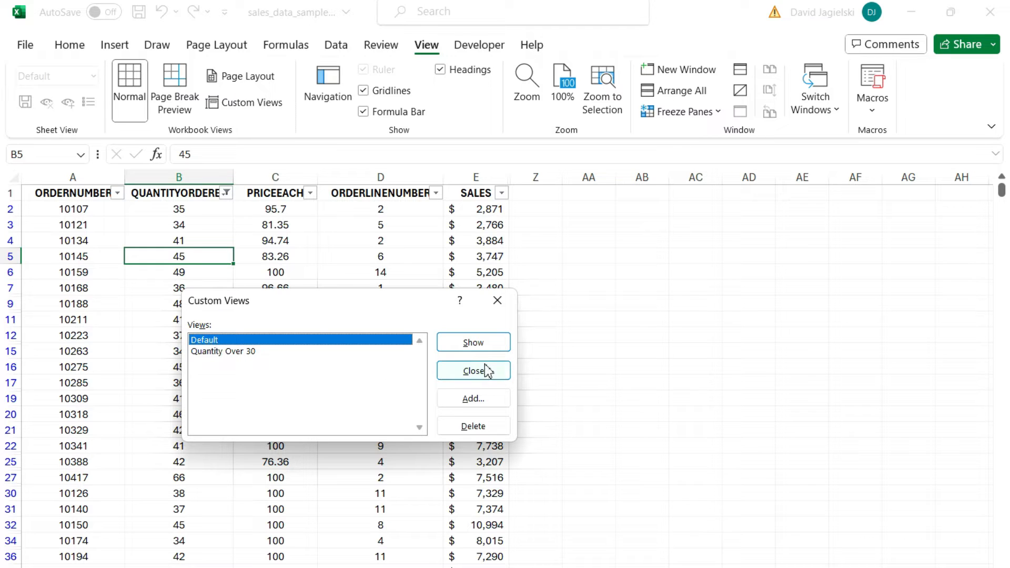
mouse_move(473, 342)
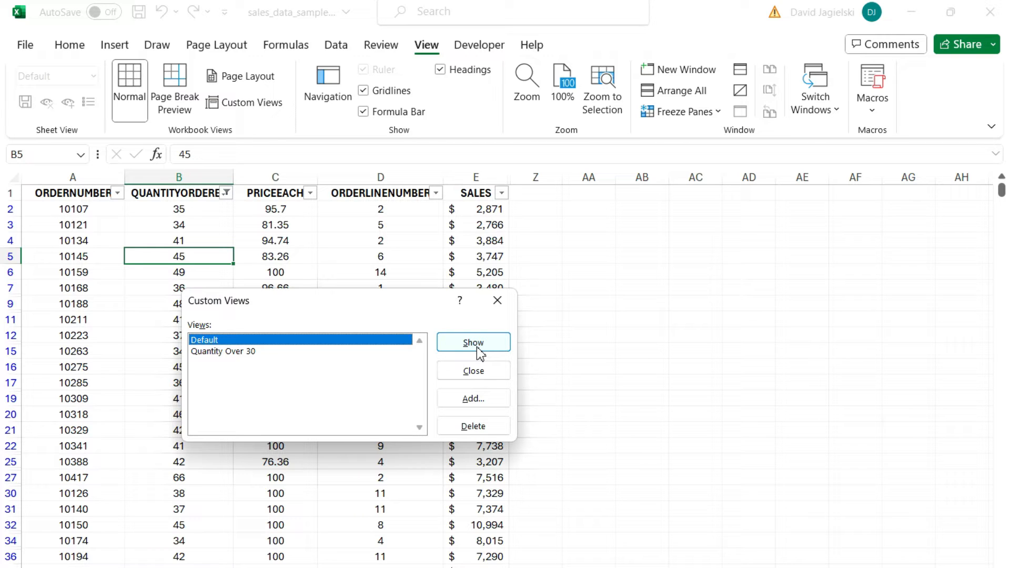
Show the Default view, then show the Quantity Over 30 view again
click(473, 342)
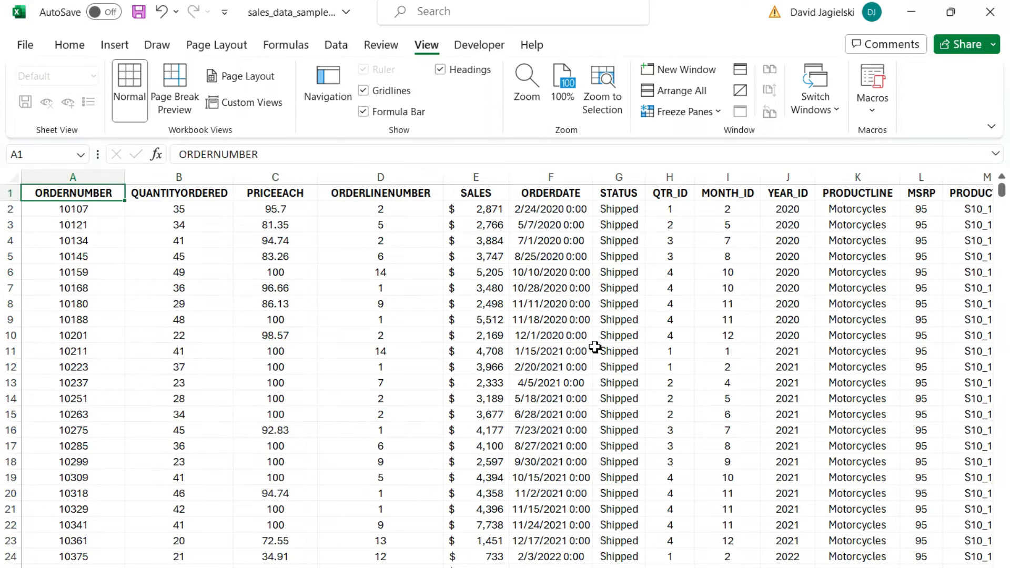
mouse_move(197, 208)
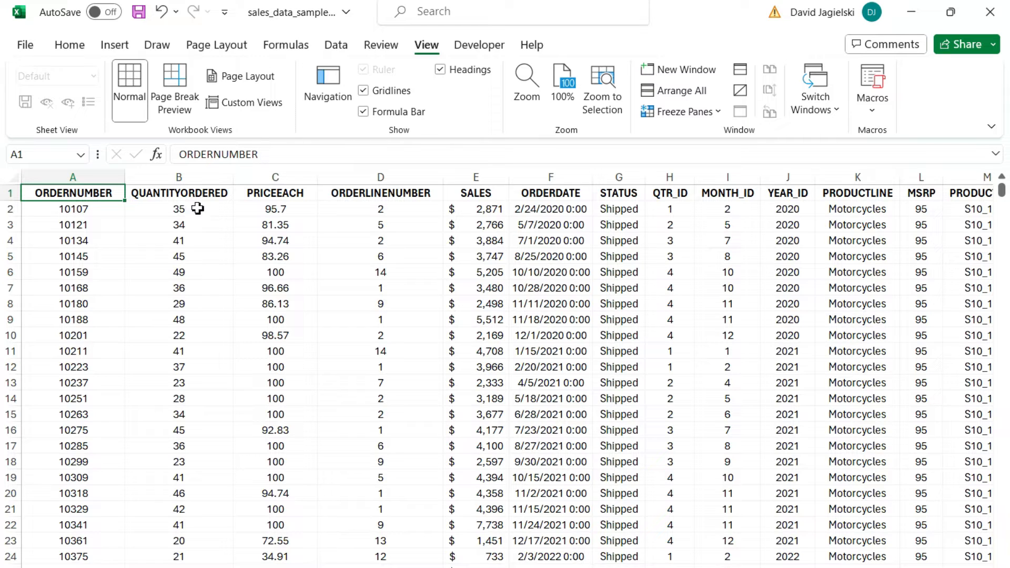
click(179, 304)
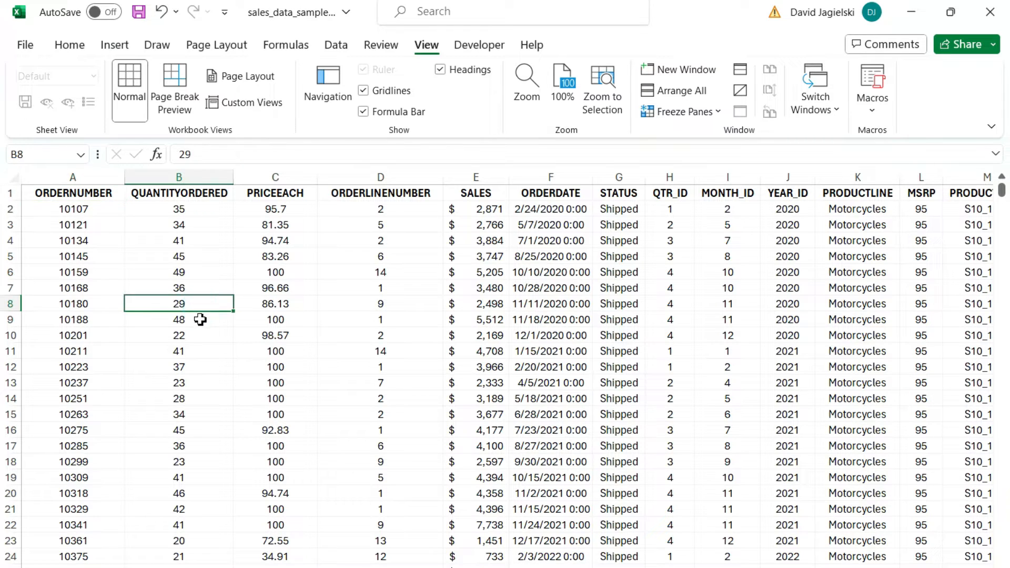
mouse_move(200, 336)
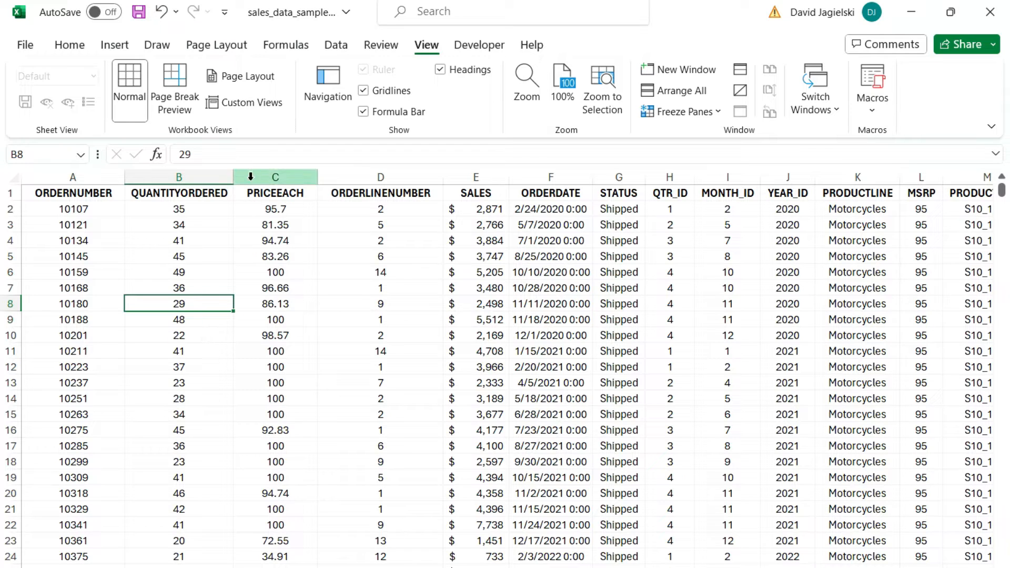
click(244, 103)
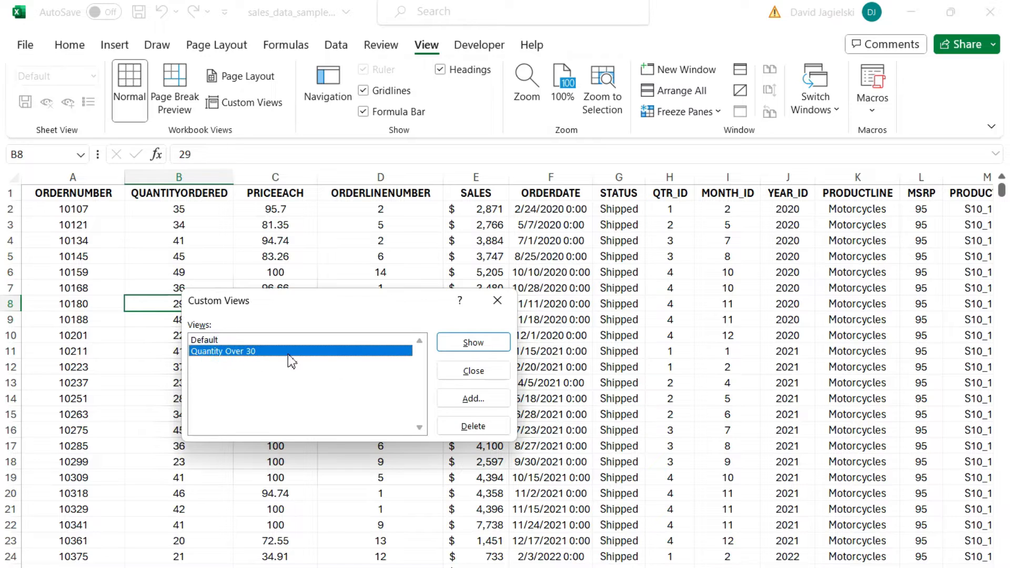
click(473, 342)
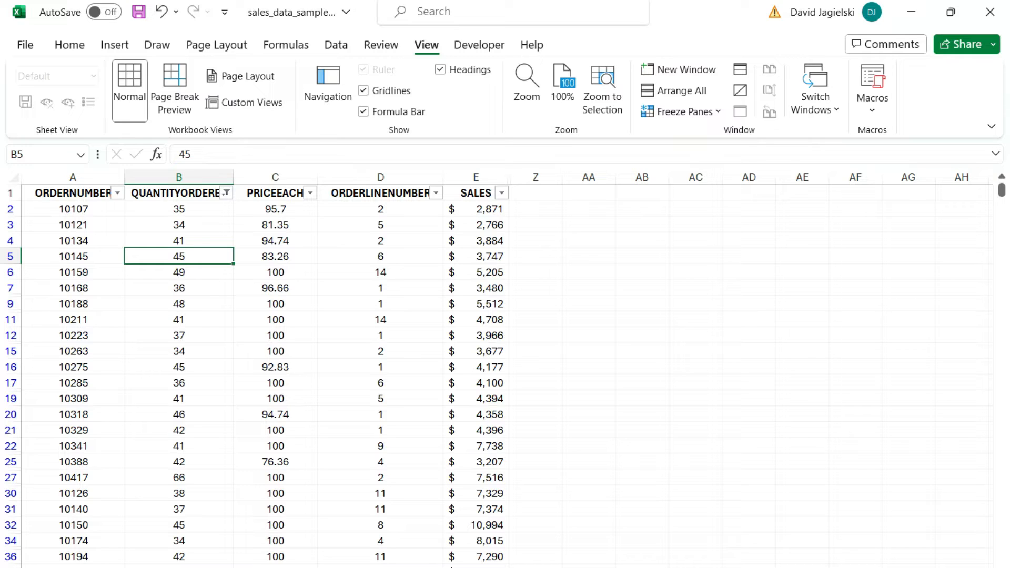
mouse_move(288, 316)
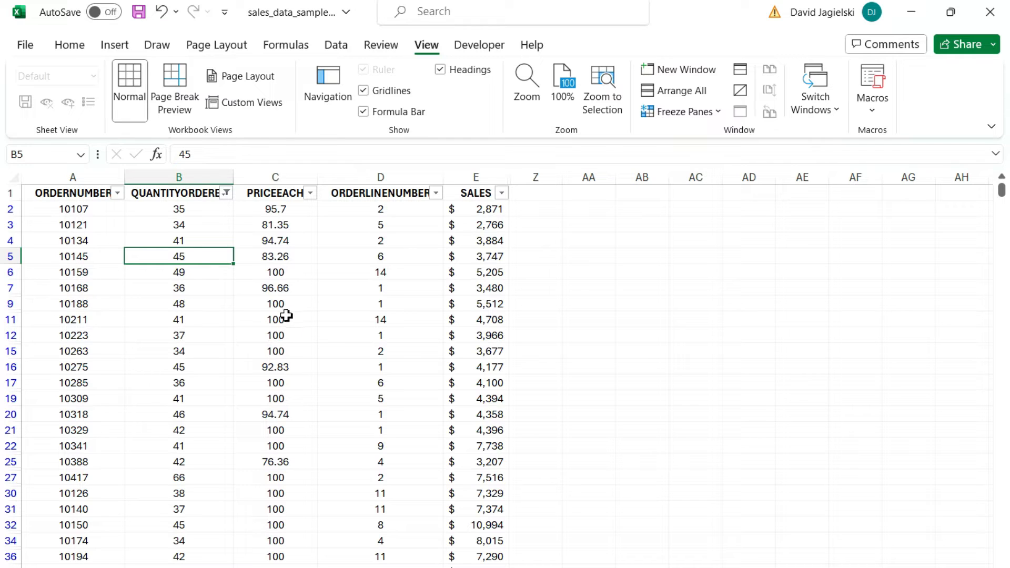
Bring the Home formatting and editing commands into view over the filtered data
right_click(264, 113)
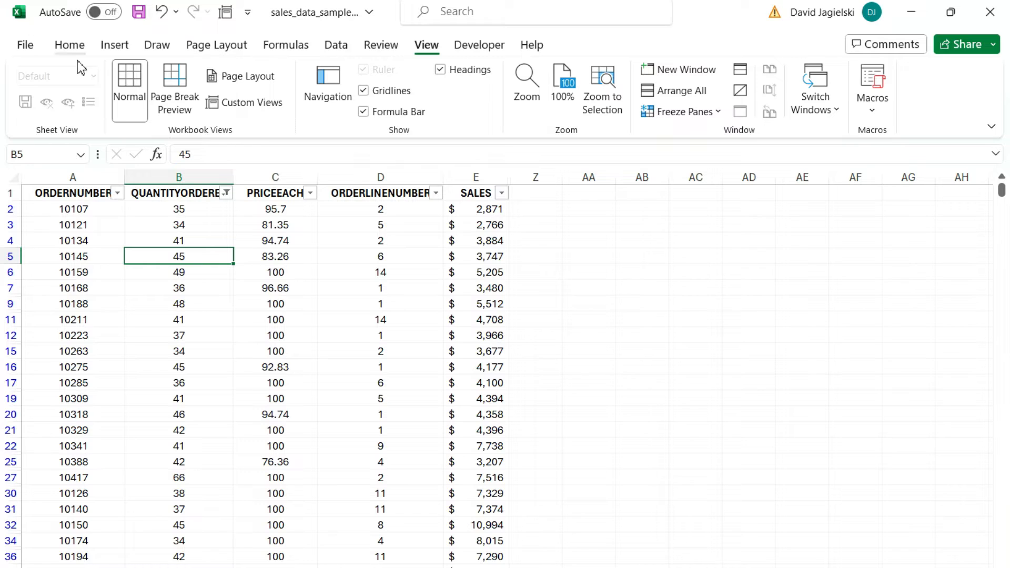
click(69, 44)
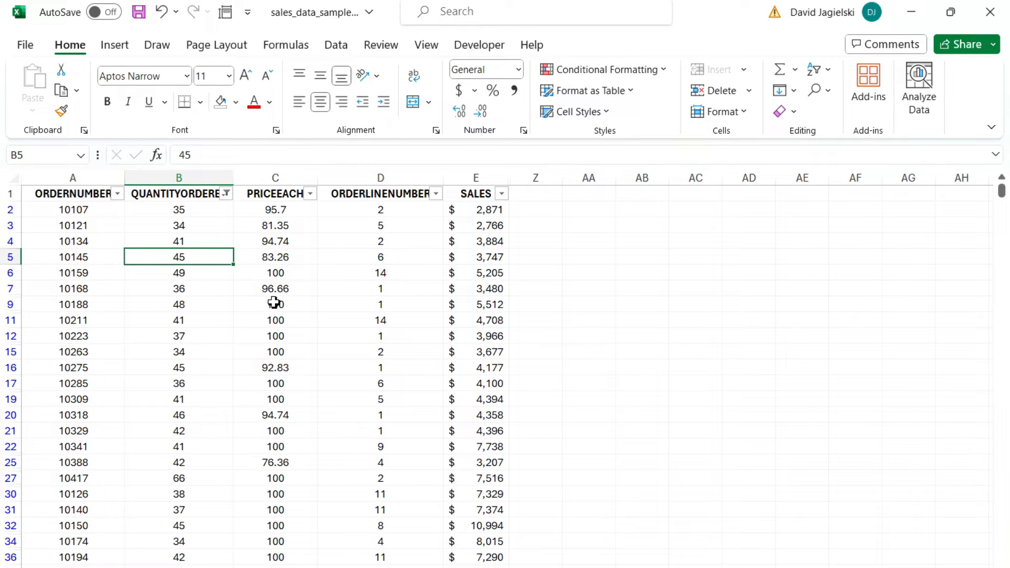
Show the Default custom view to restore every column and unfiltered row
key(alt)
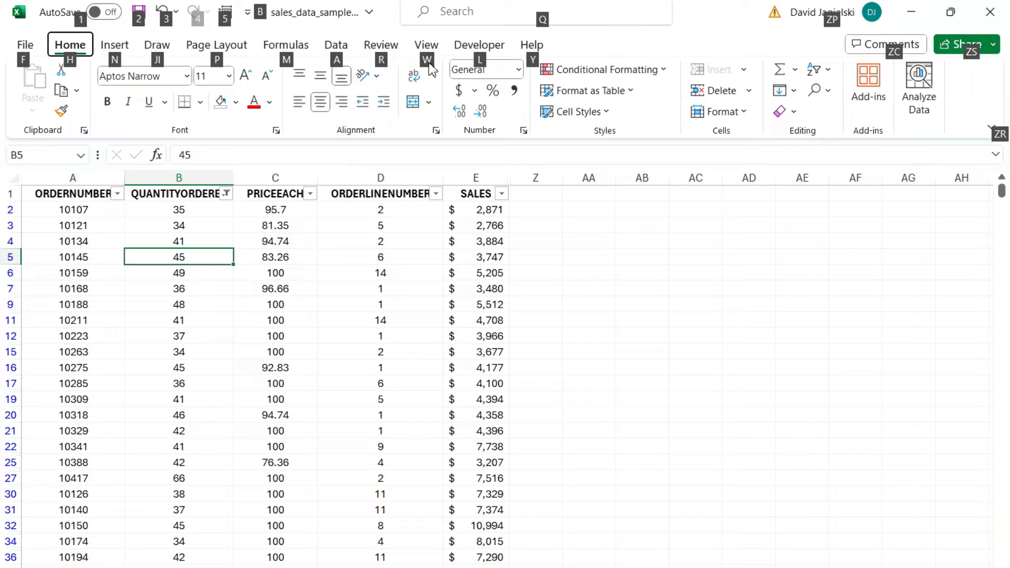
click(427, 45)
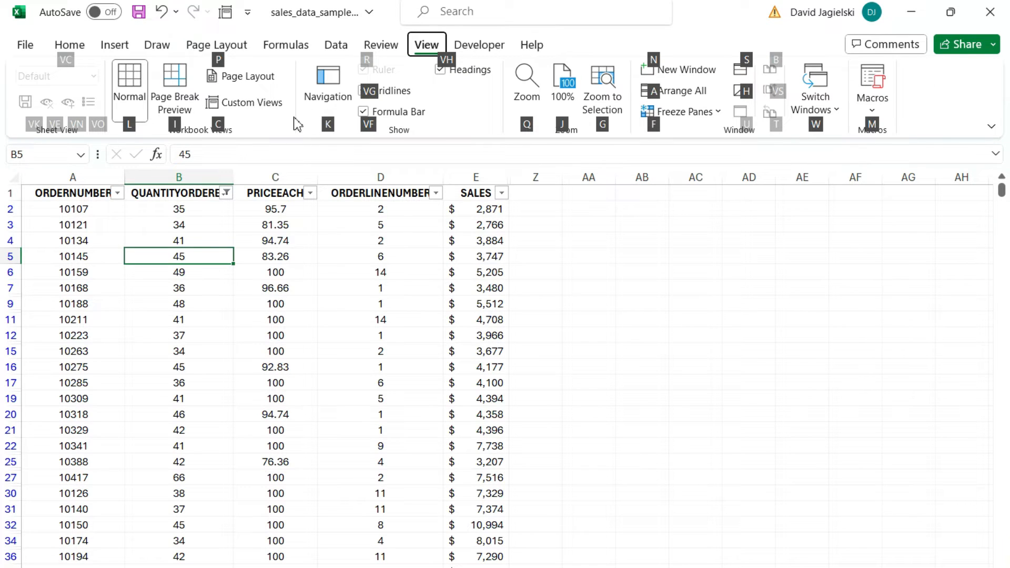
click(250, 103)
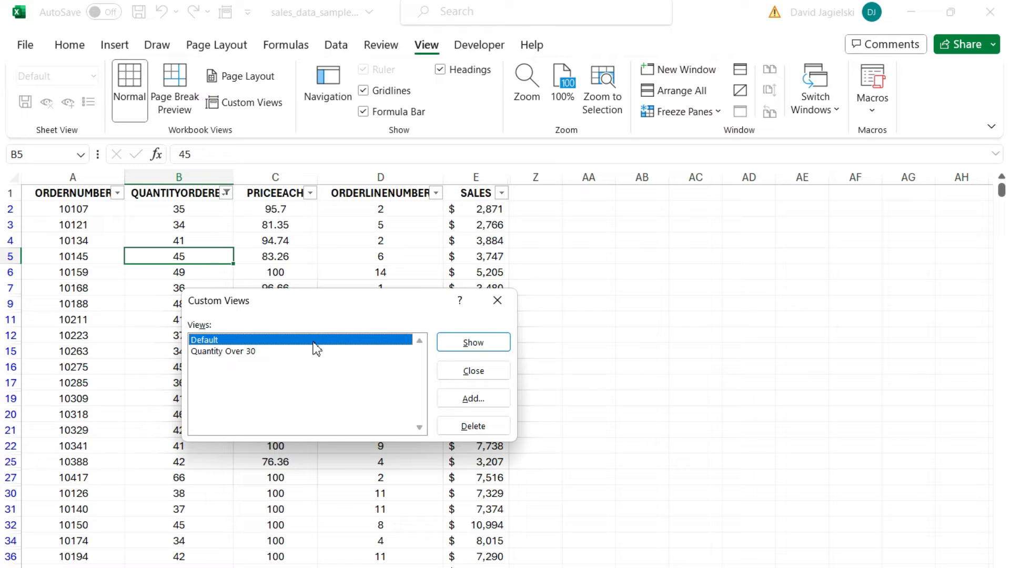
click(473, 342)
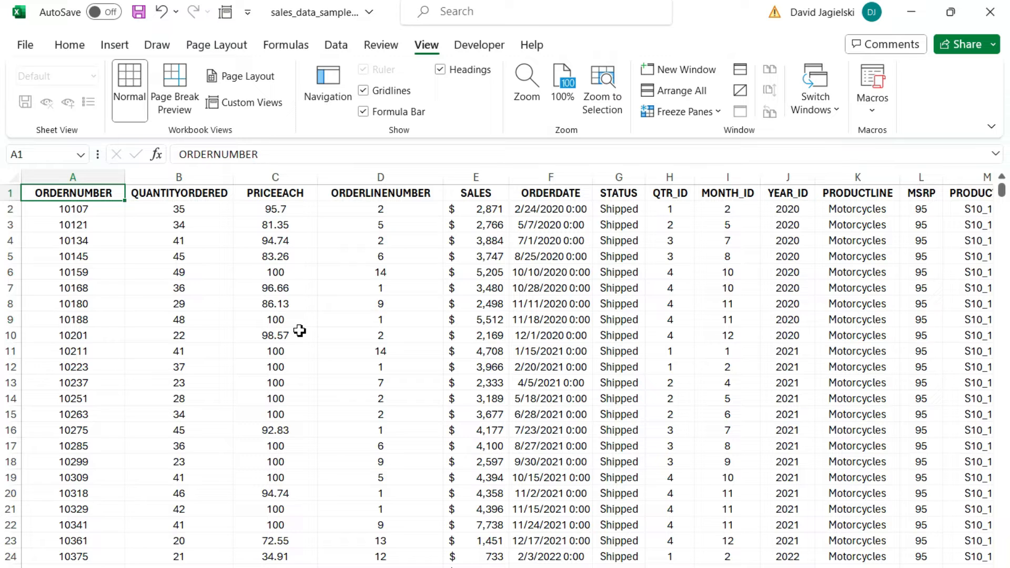
Convert the sales data to a table with headers, leaving Custom Views greyed out
click(114, 45)
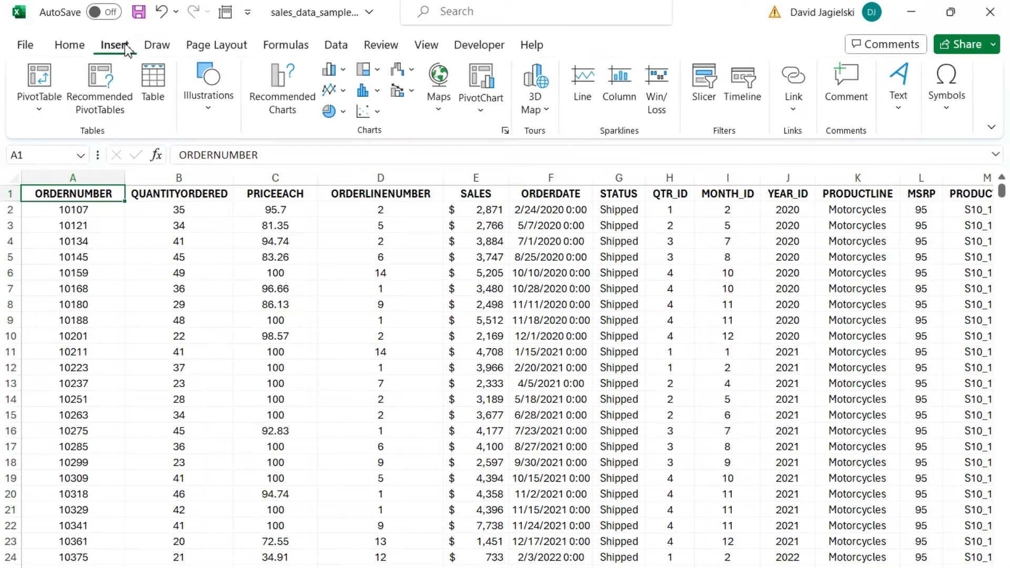
click(152, 84)
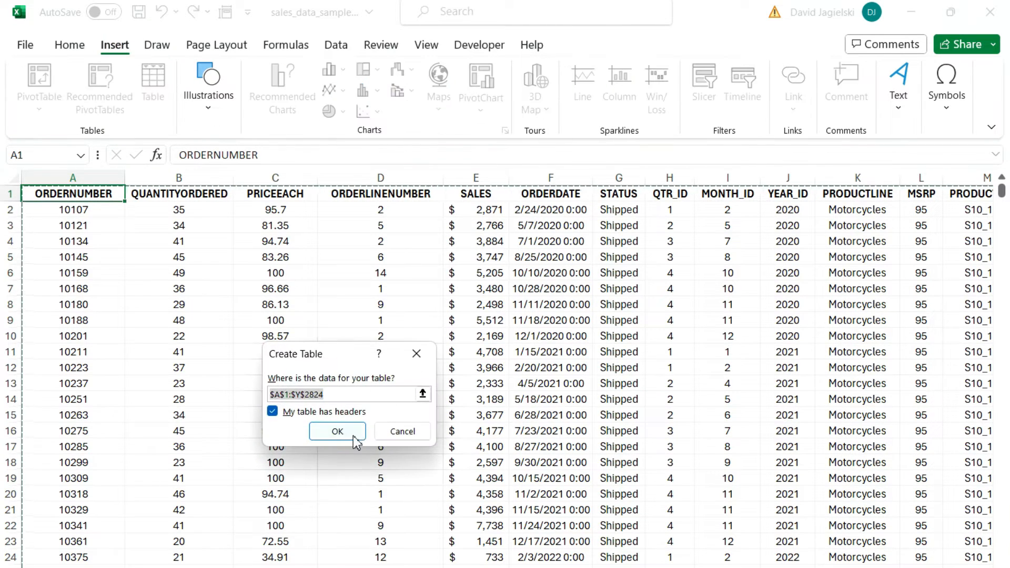
click(336, 431)
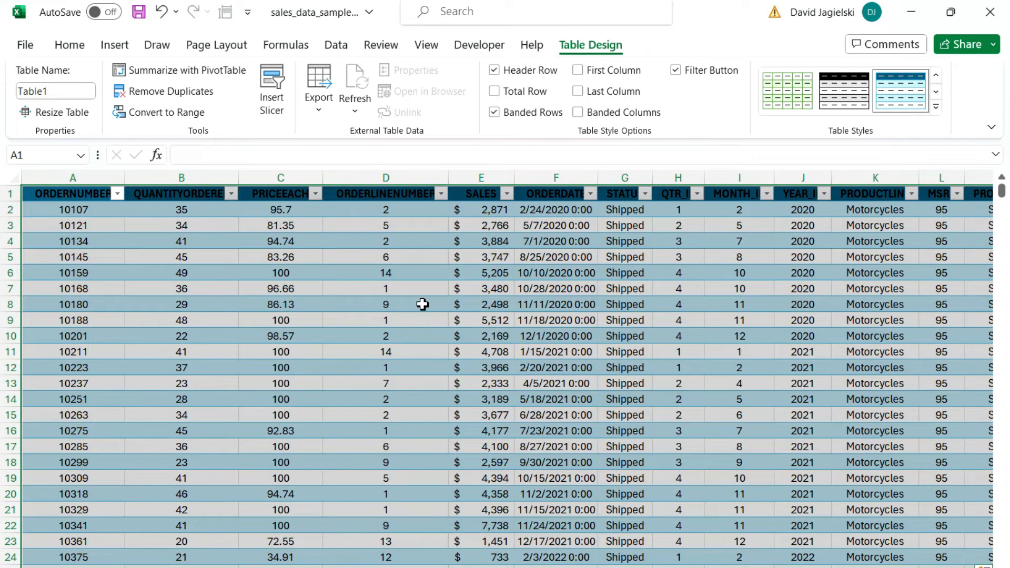
click(425, 44)
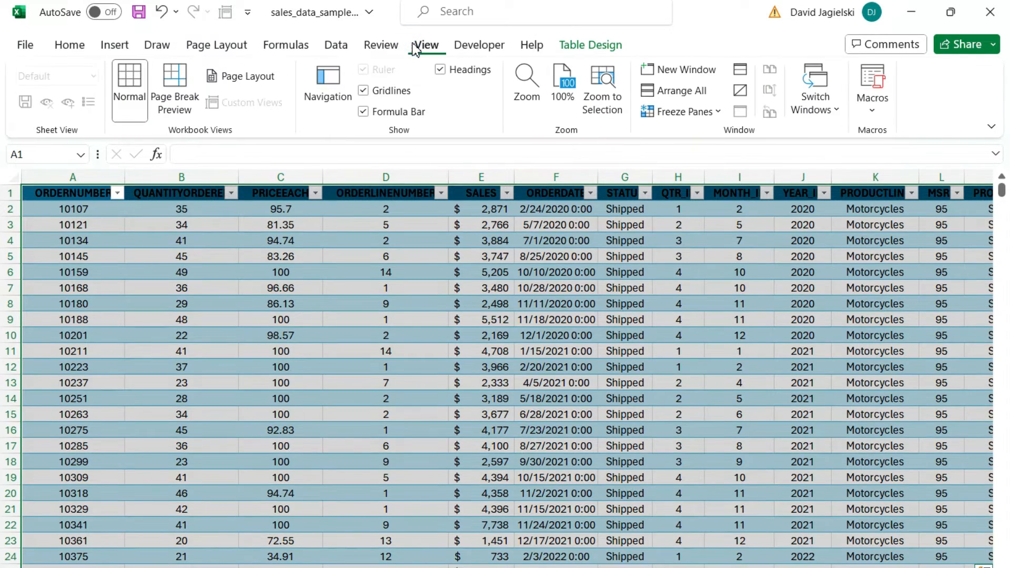
mouse_move(250, 103)
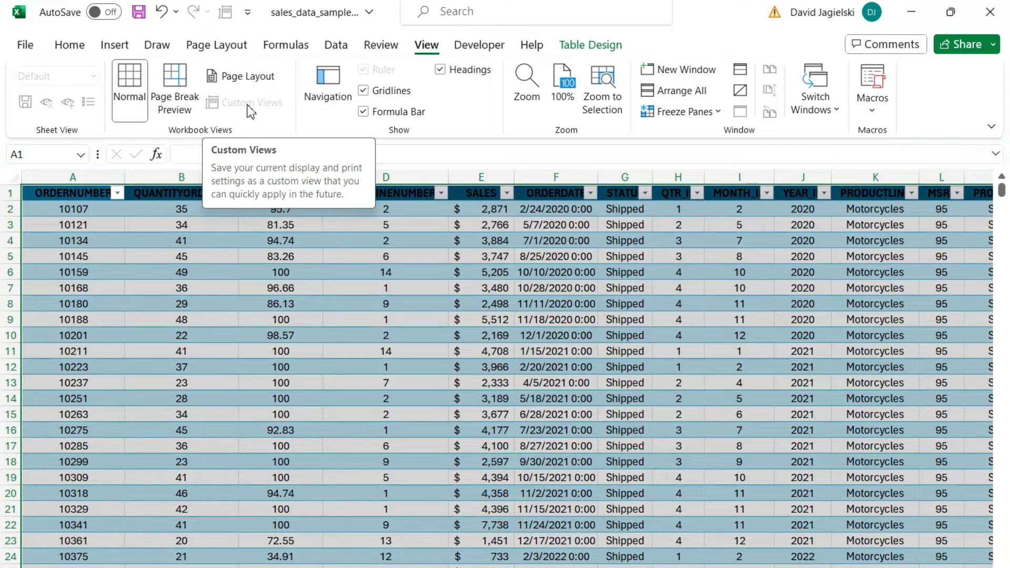
click(281, 272)
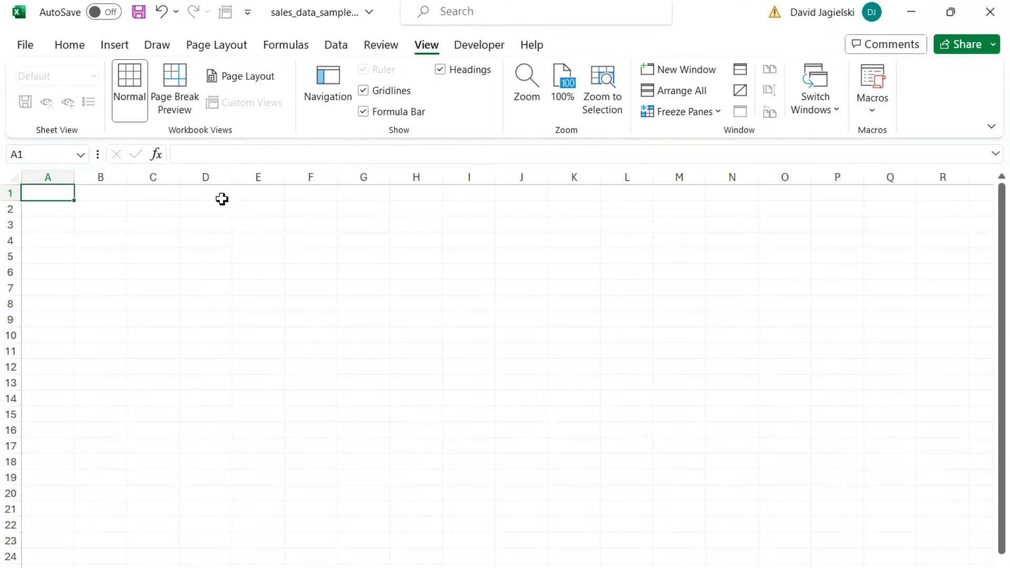
mouse_move(276, 122)
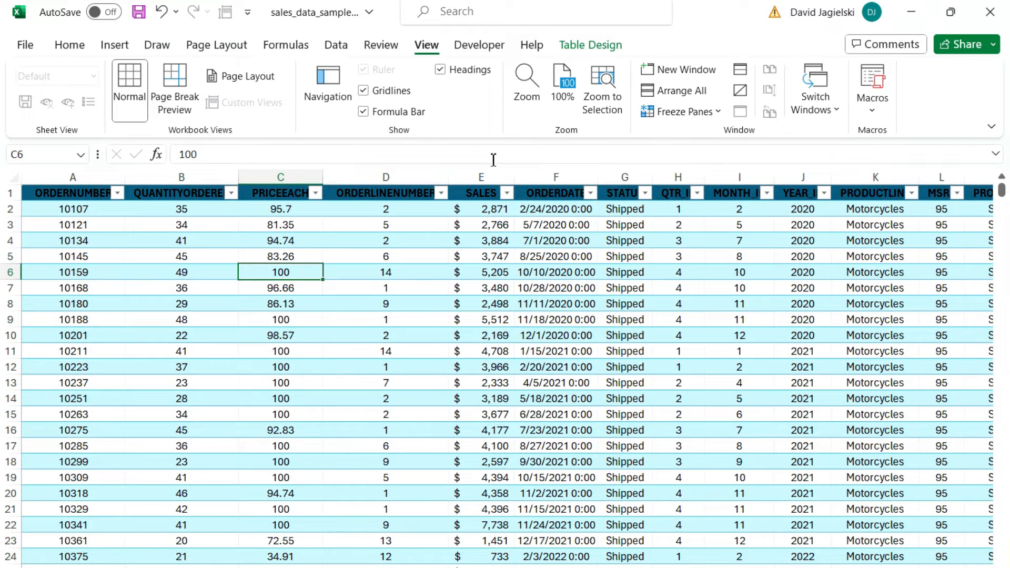
Convert Table1 back to a range and confirm Custom Views still lists Default and Quantity Over 30
click(590, 44)
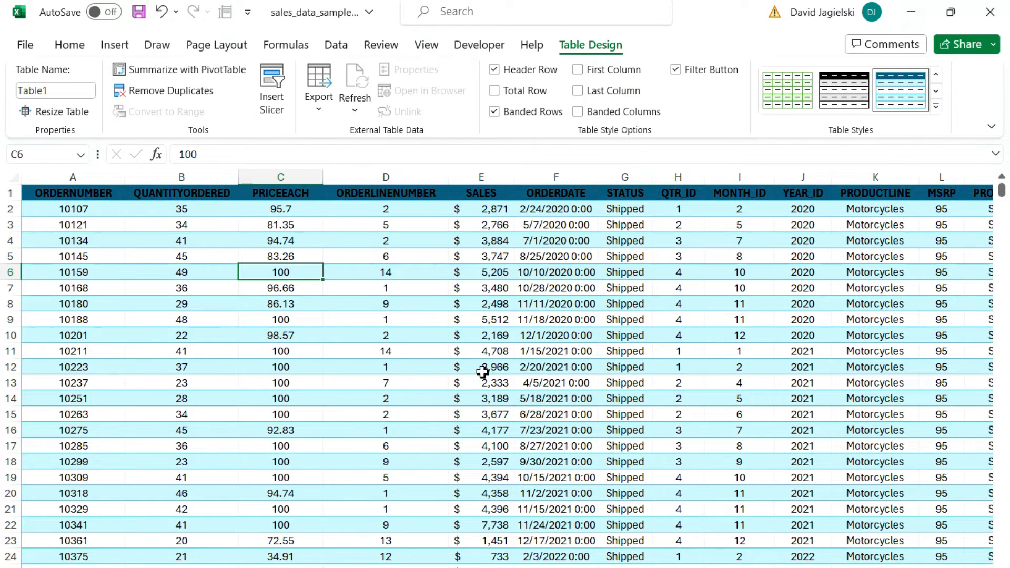
click(426, 45)
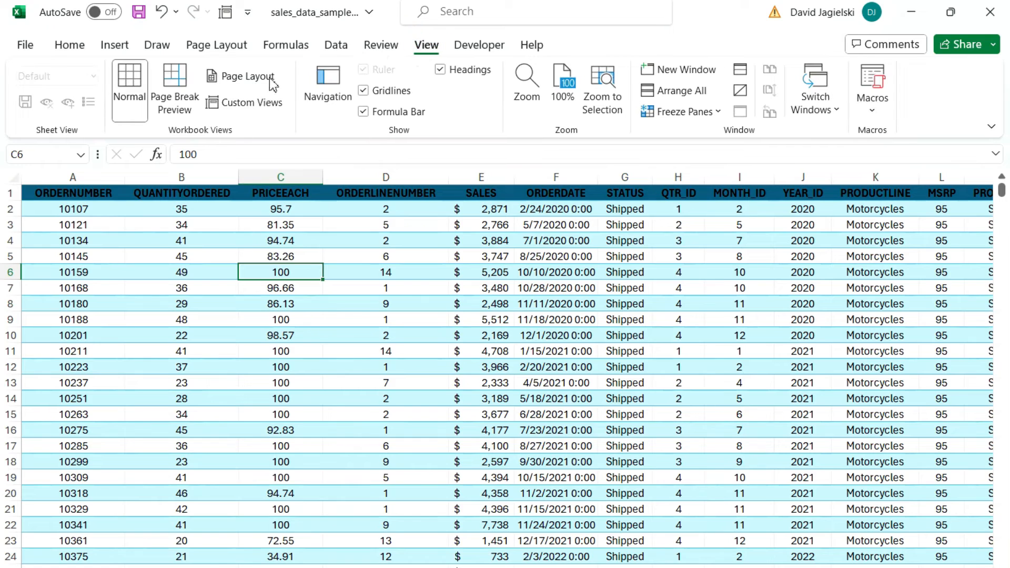
click(252, 103)
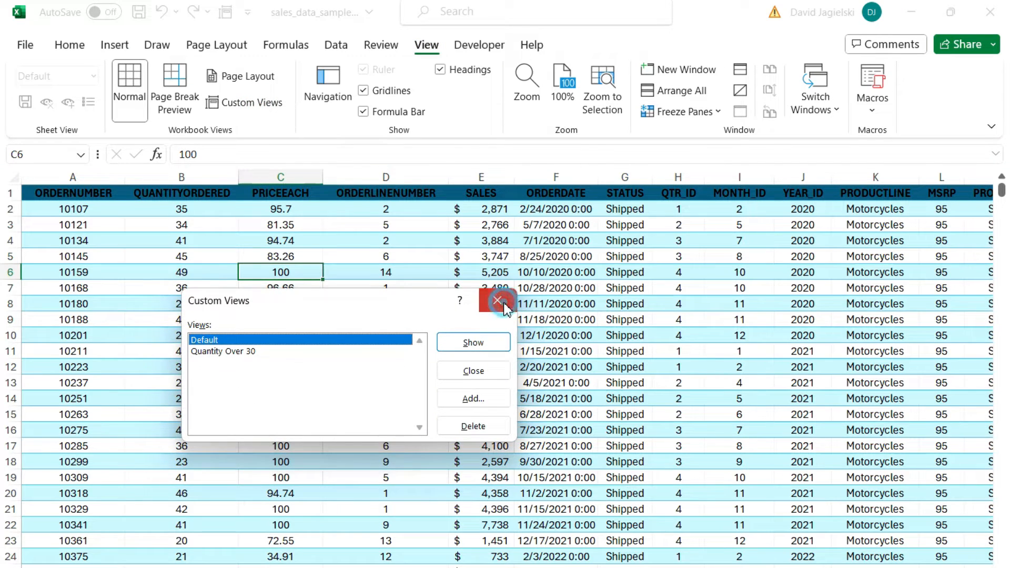
click(497, 302)
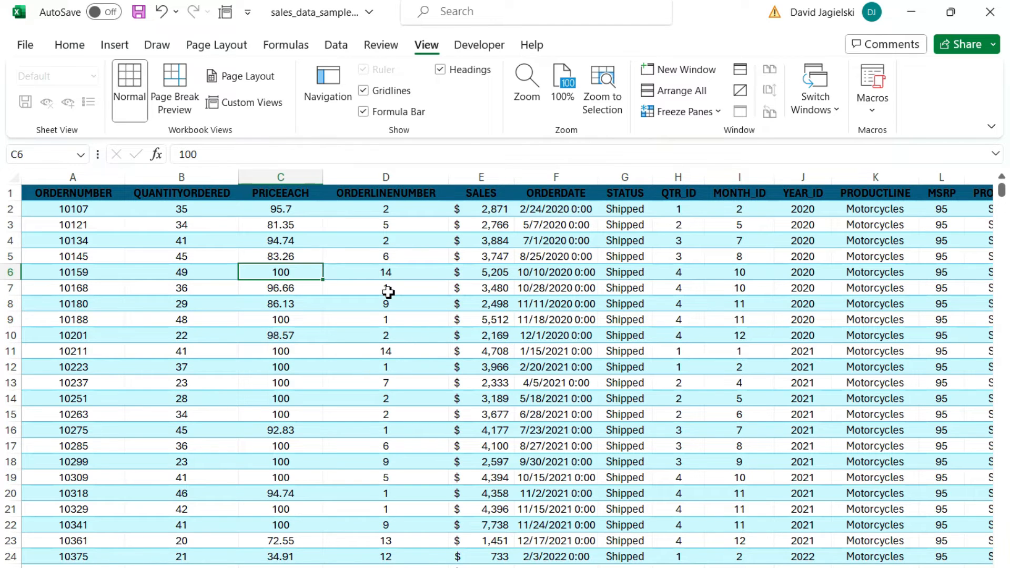
mouse_move(386, 293)
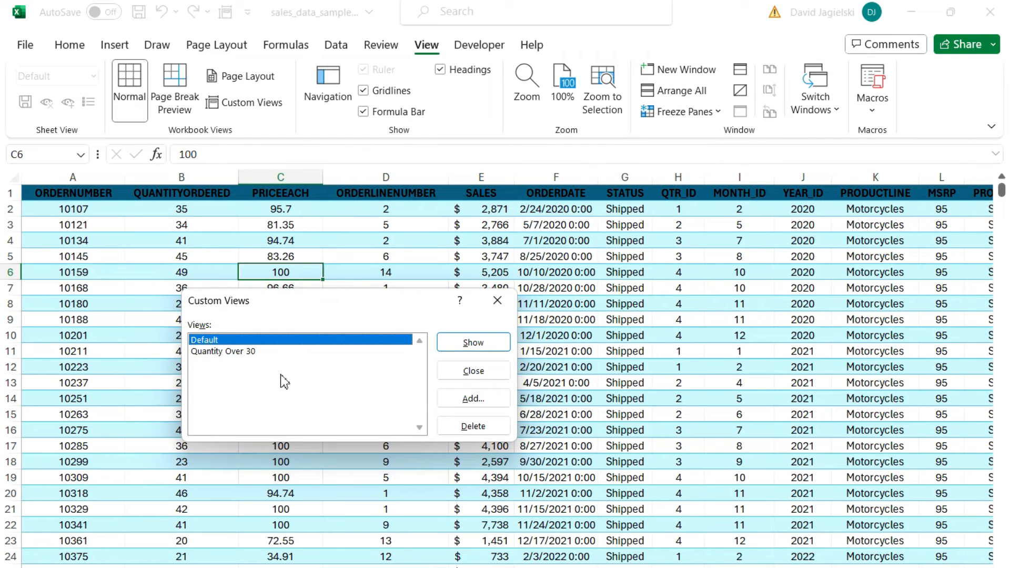
mouse_move(264, 390)
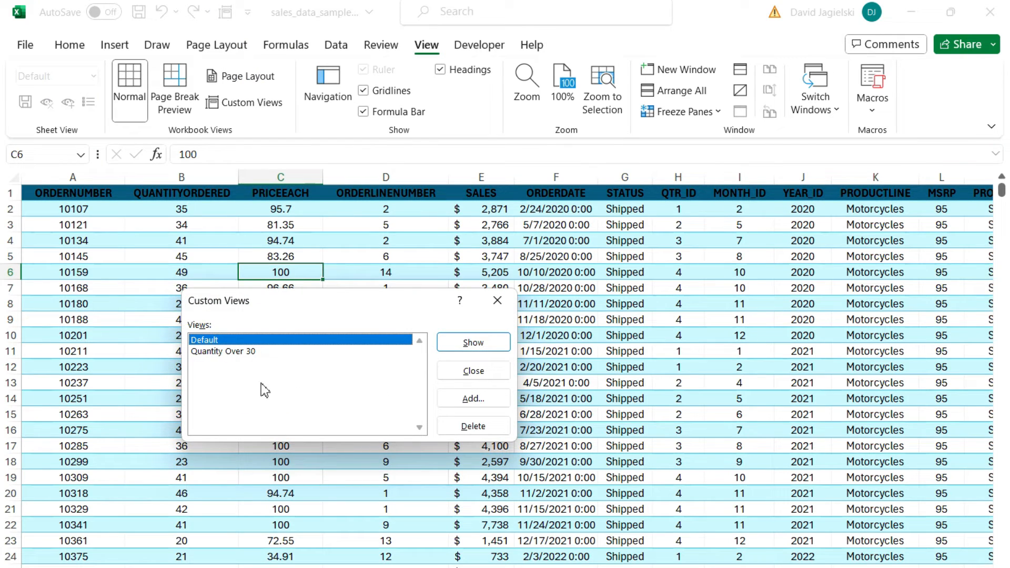
mouse_move(232, 374)
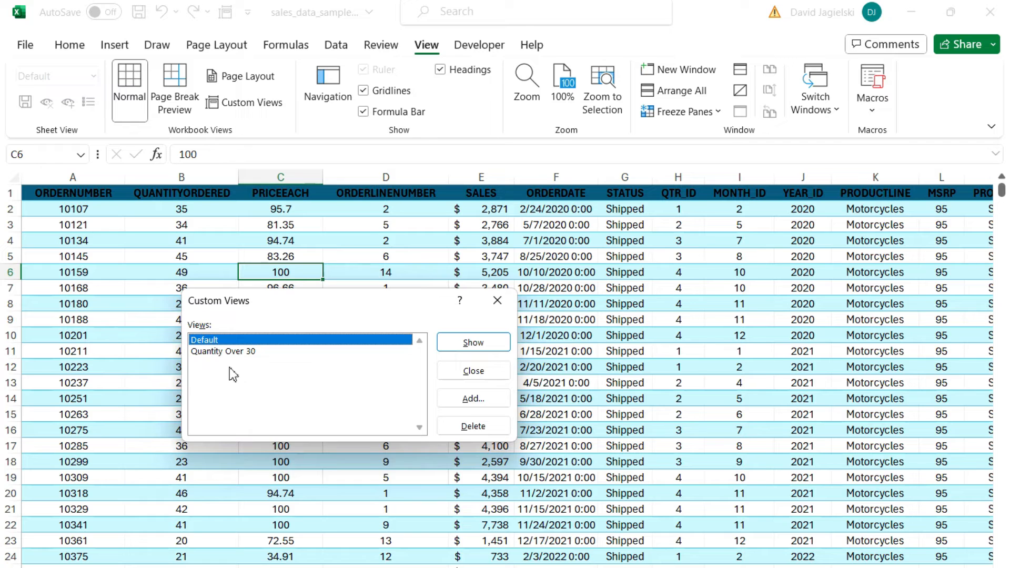
mouse_move(497, 301)
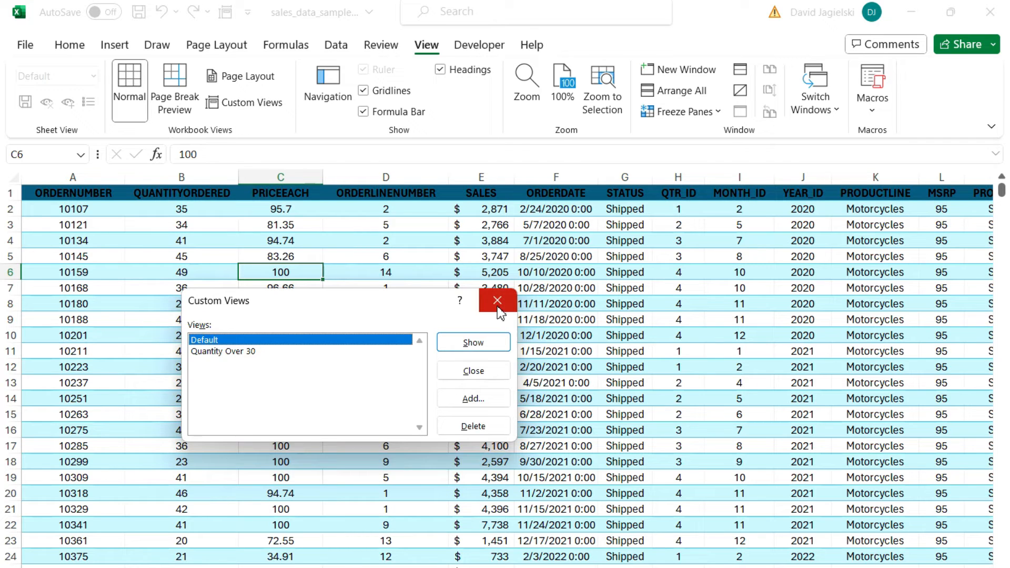
click(496, 301)
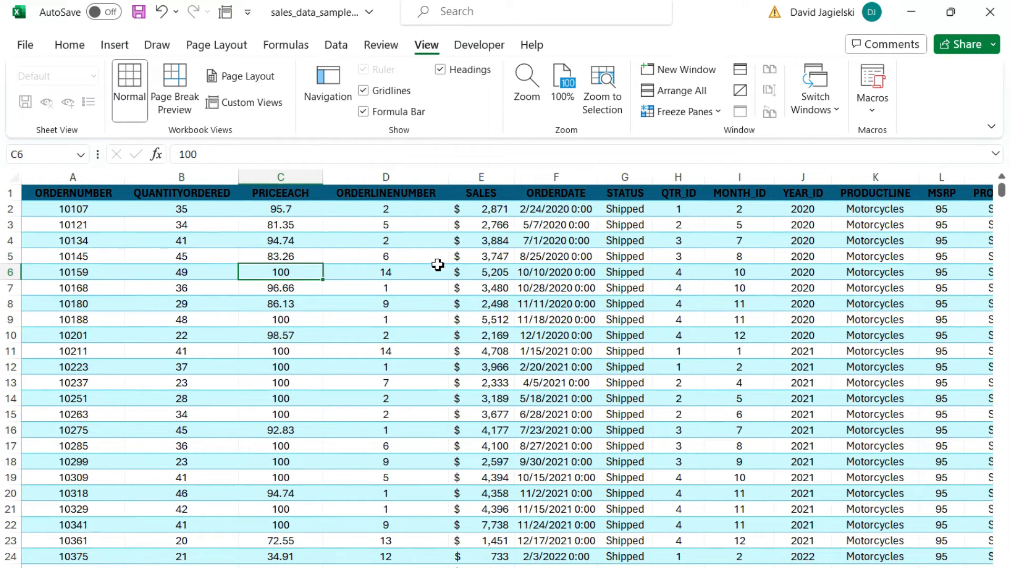
mouse_move(299, 146)
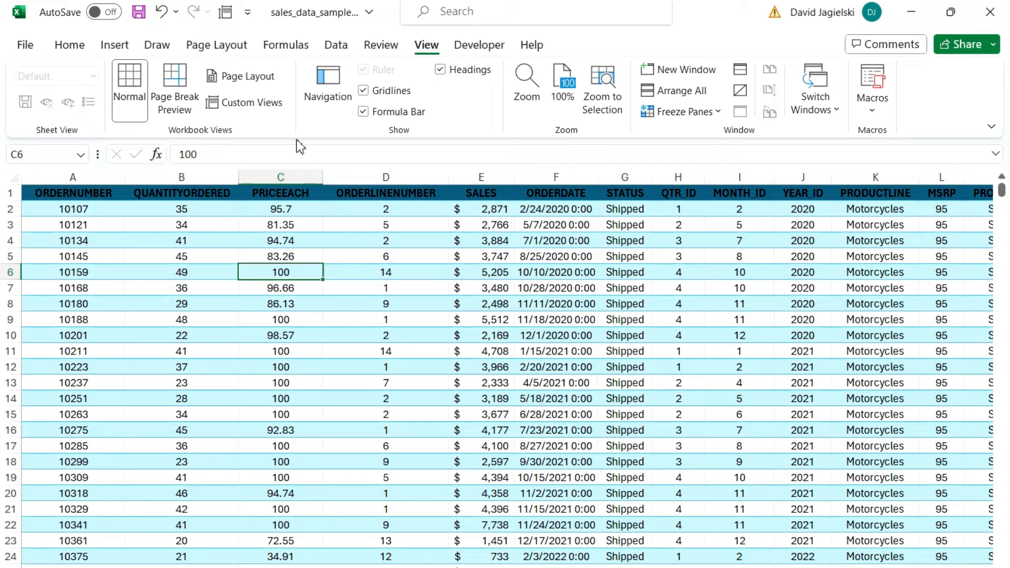
mouse_move(351, 233)
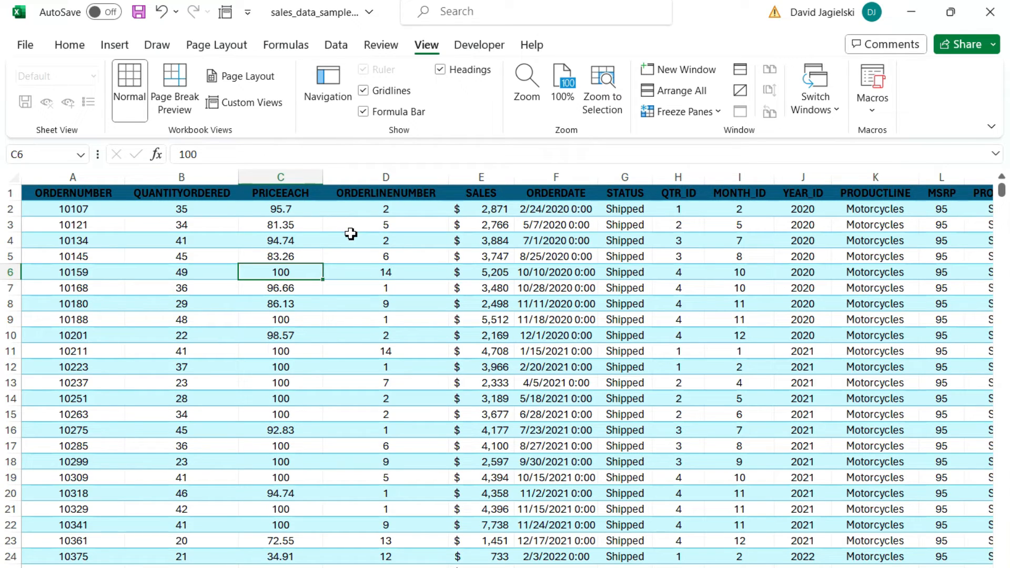
mouse_move(352, 236)
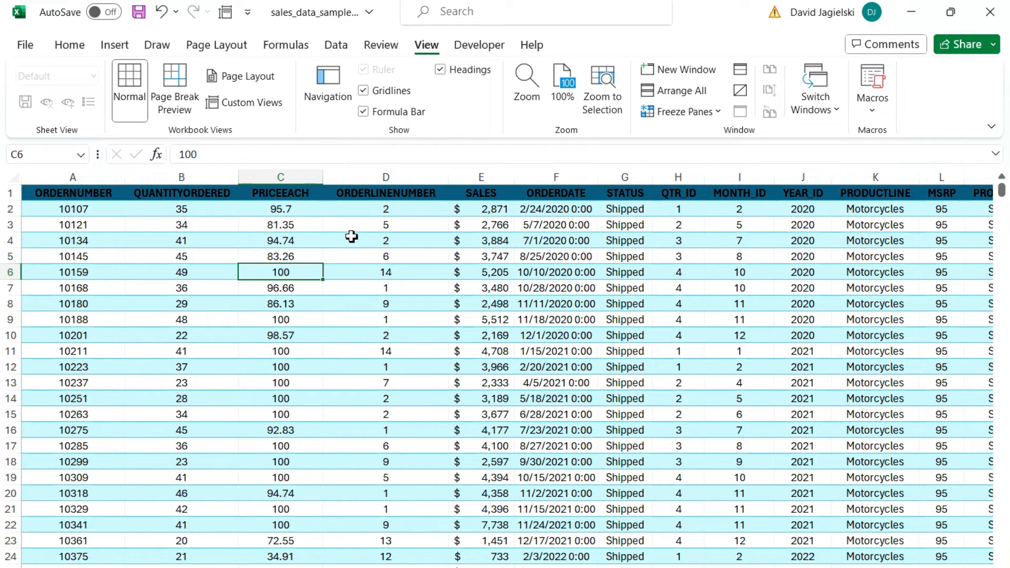
mouse_move(356, 241)
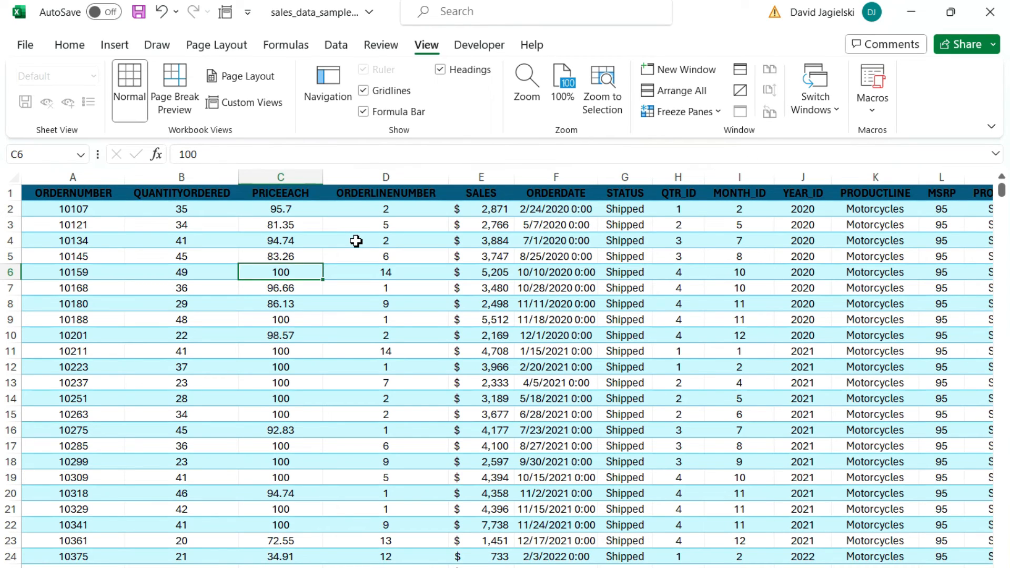
mouse_move(352, 244)
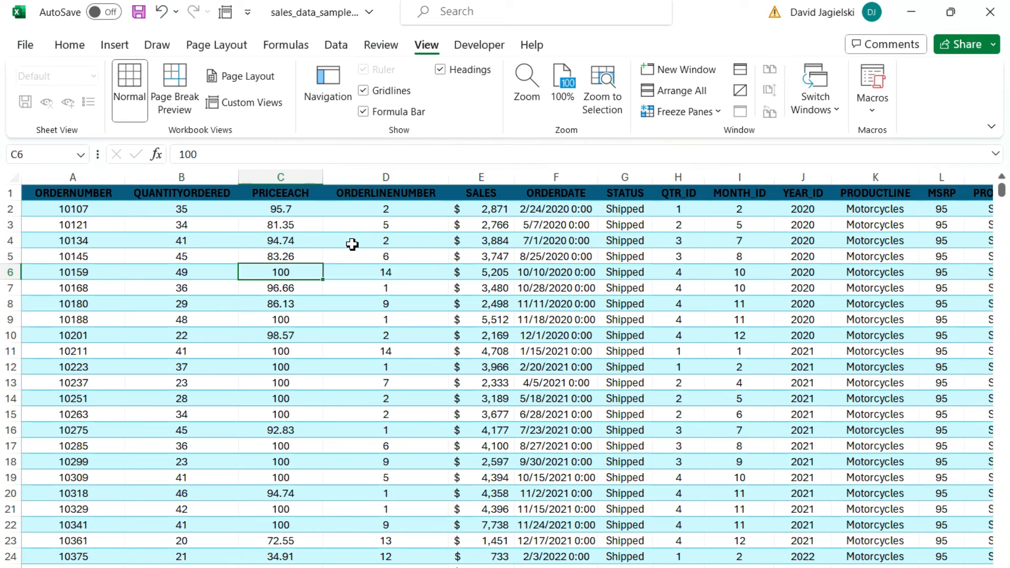
mouse_move(230, 25)
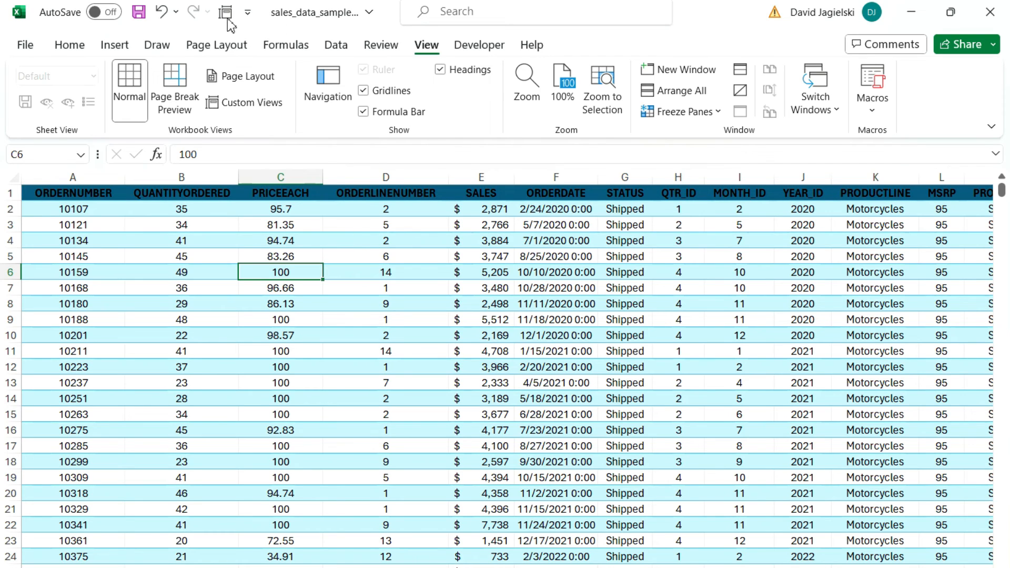
click(252, 103)
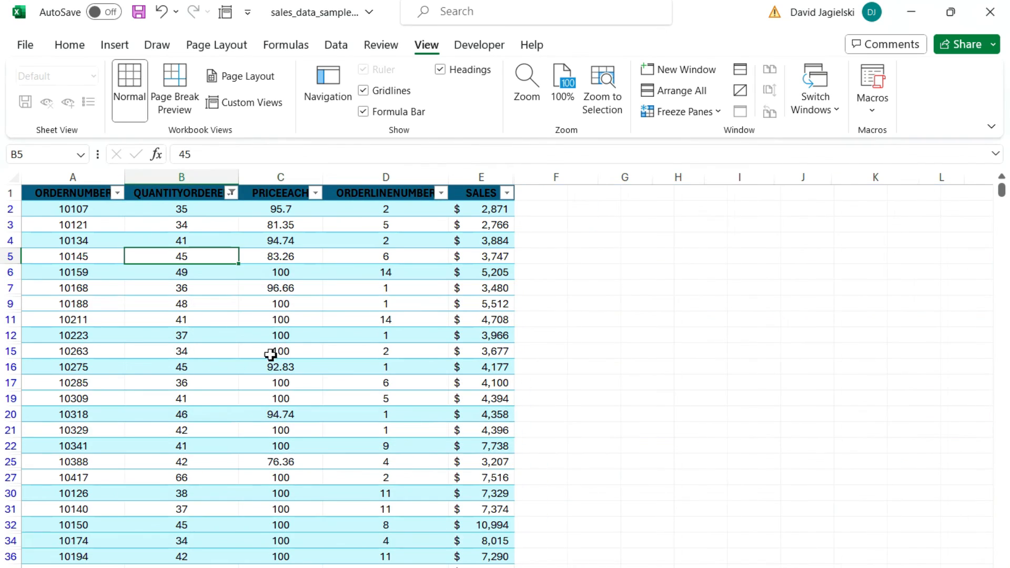
Reopen the saved custom views list from the Quick Access Toolbar button
click(250, 103)
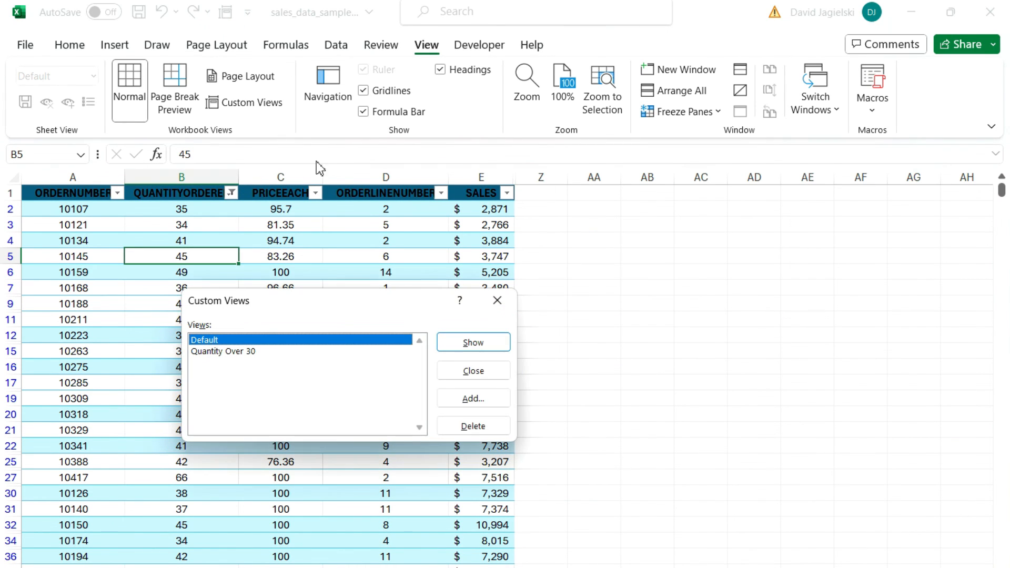